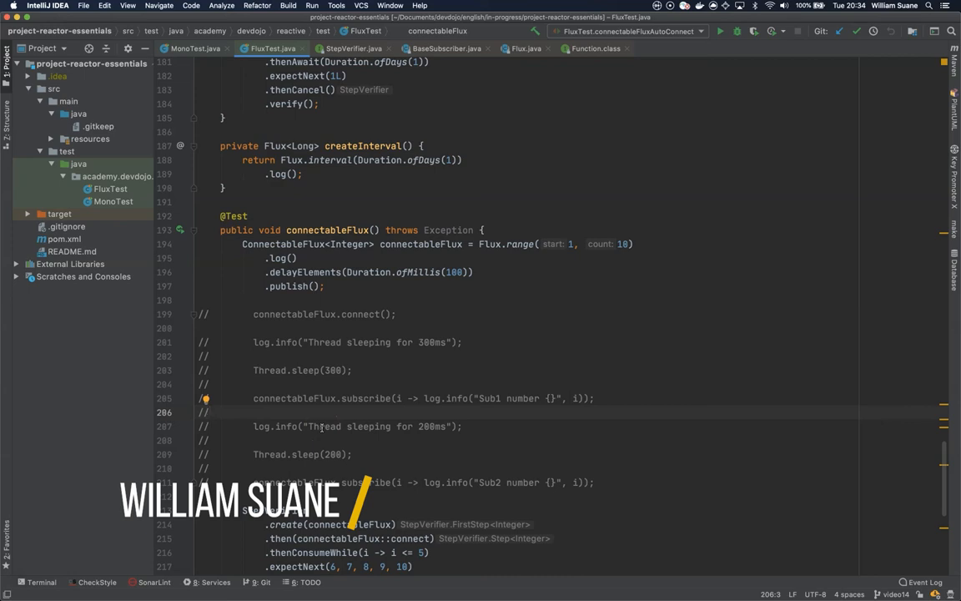
# - Create a new OperatorsTest Java class in the reactive test package
pyautogui.click(117, 177)
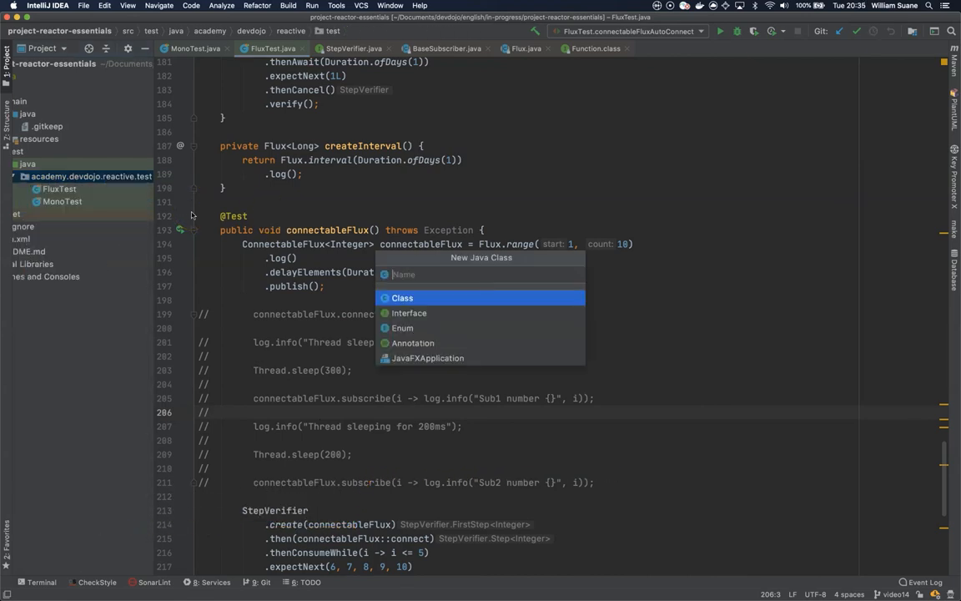
pyautogui.write('Operators')
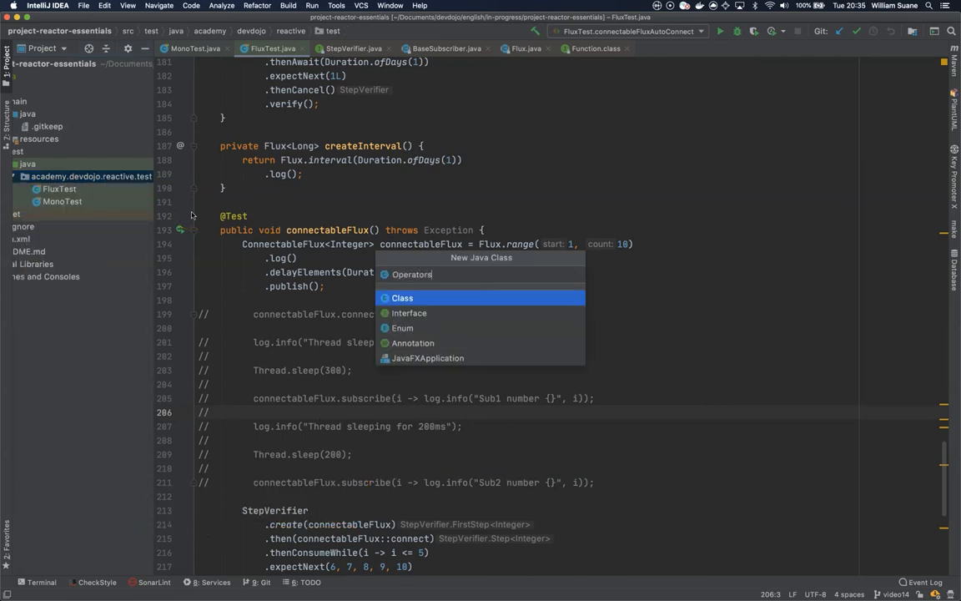
pyautogui.click(402, 297)
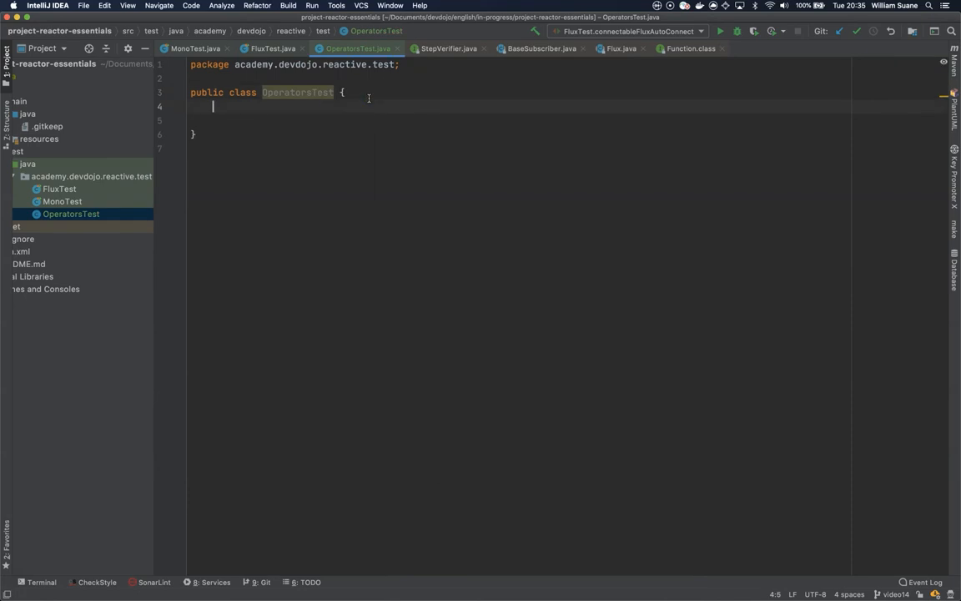
pyautogui.write('@Test')
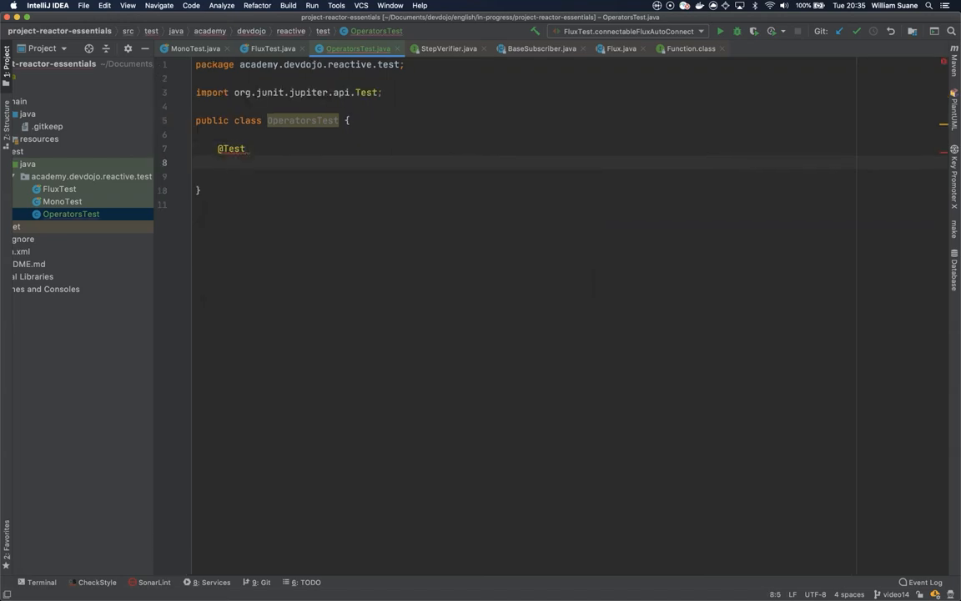
pyautogui.write('public')
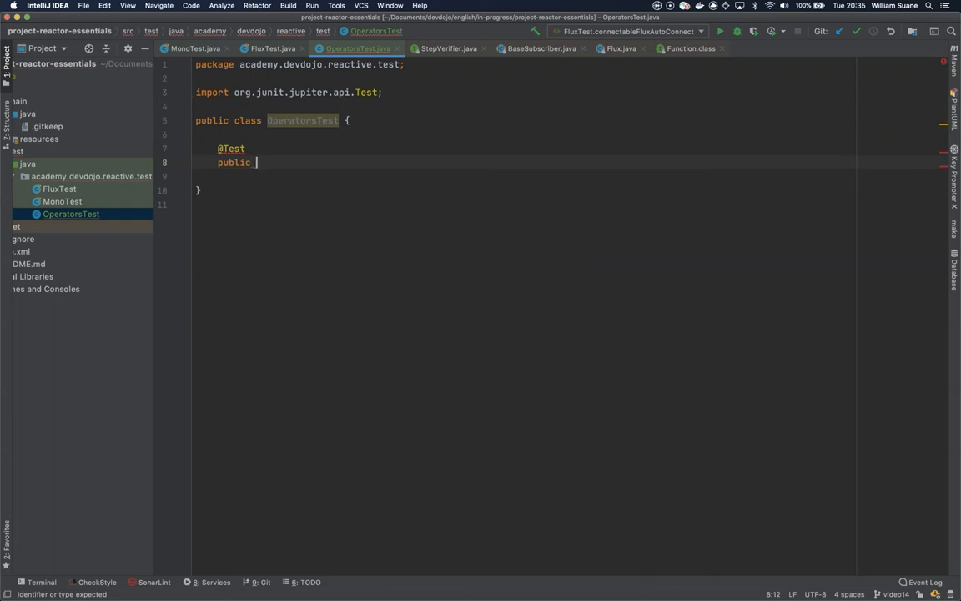
pyautogui.write('void')
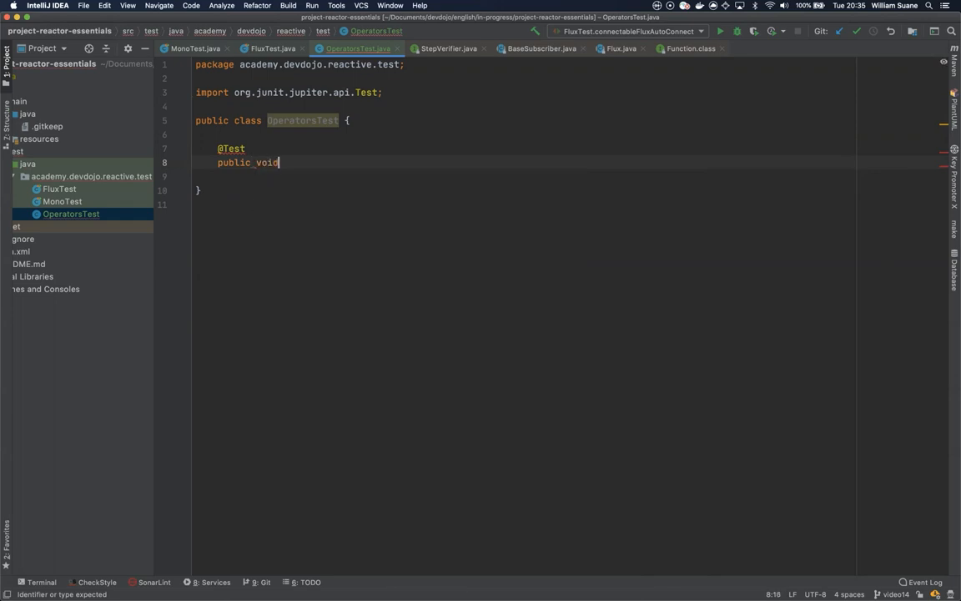
pyautogui.write('sub')
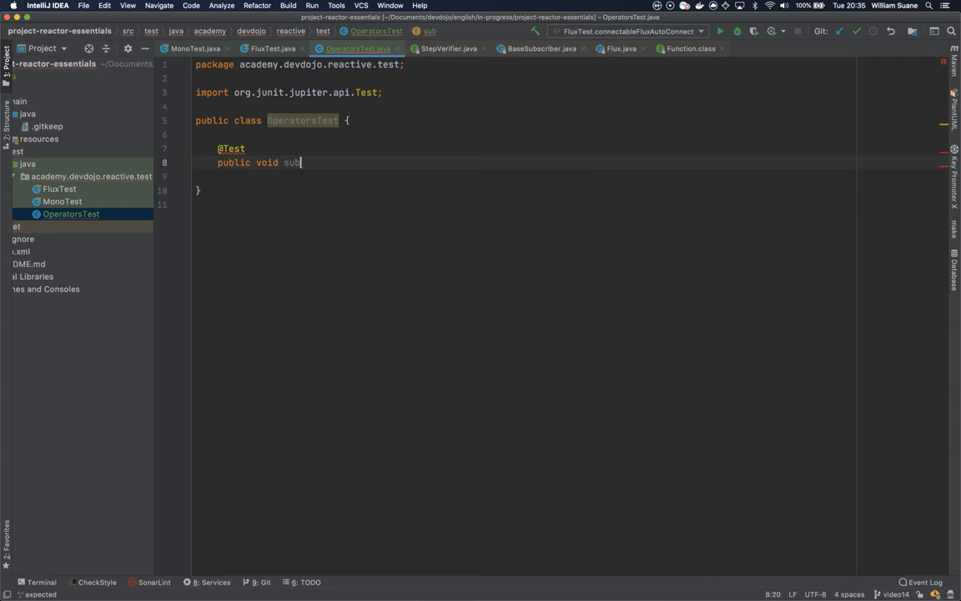
pyautogui.write('scribeOn')
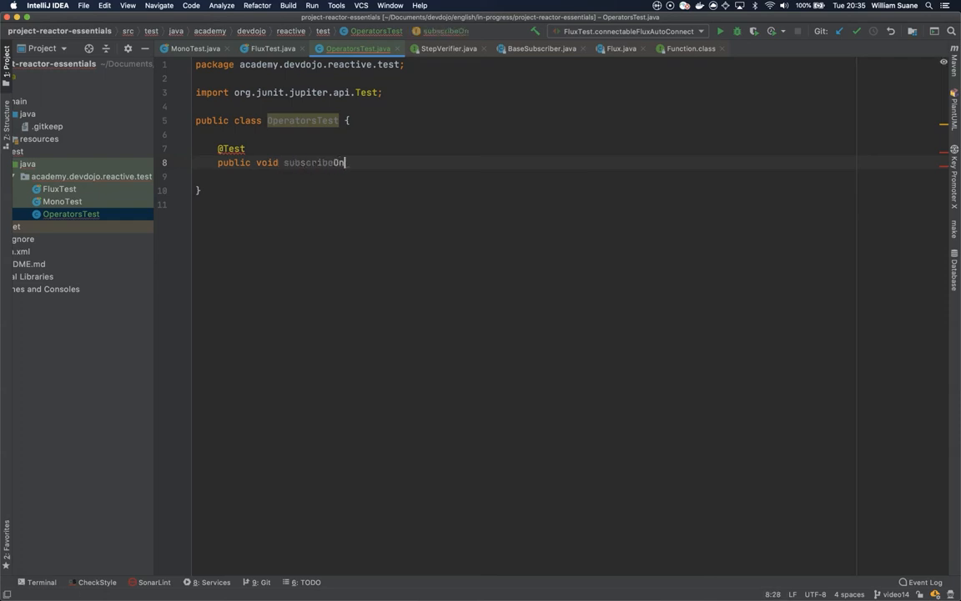
pyautogui.write('Simple(){')
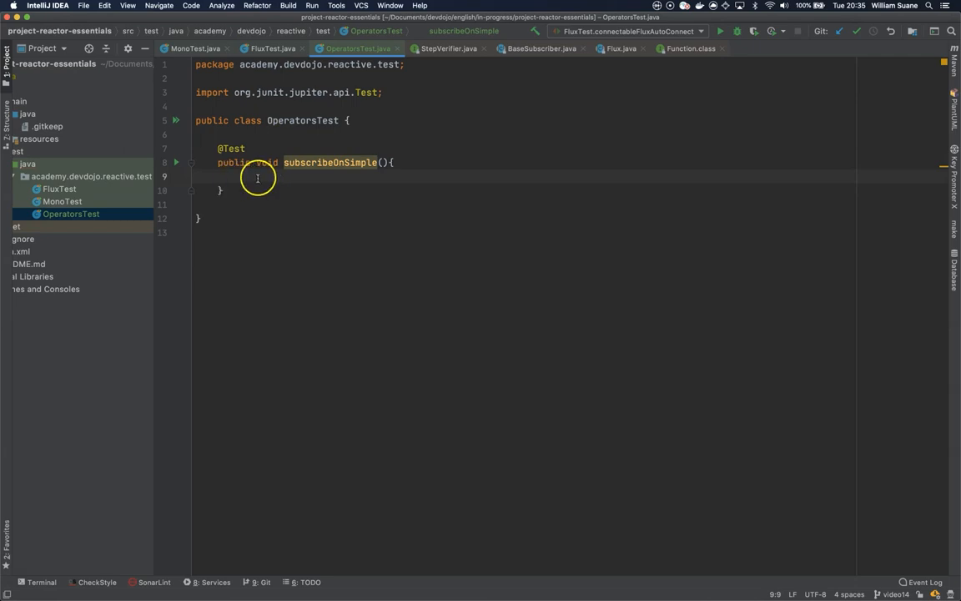
pyautogui.moveTo(270, 177)
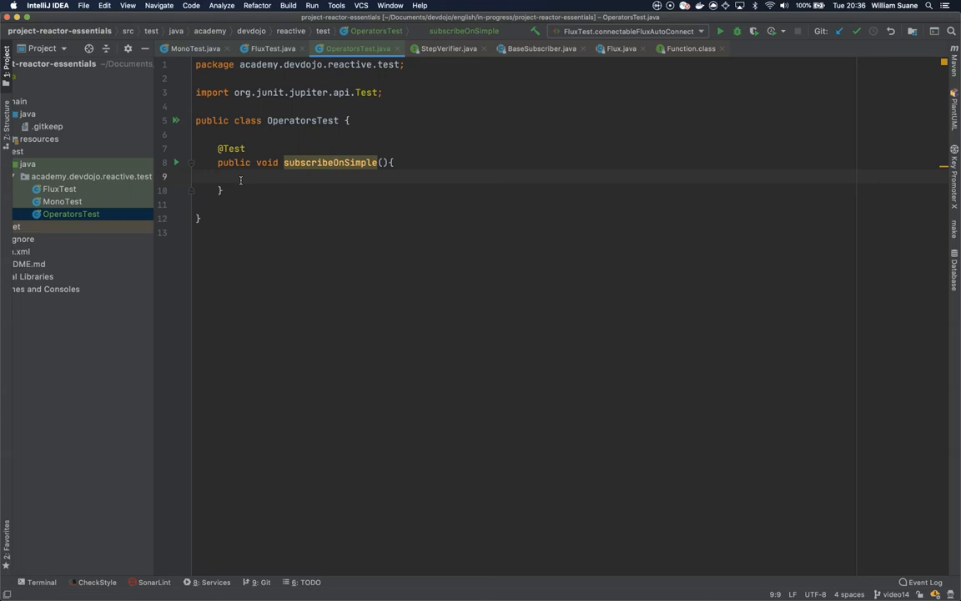
# - Start a Flux.range(1, 4) pipeline with a map lambda calling log.info
pyautogui.write('Flux.s')
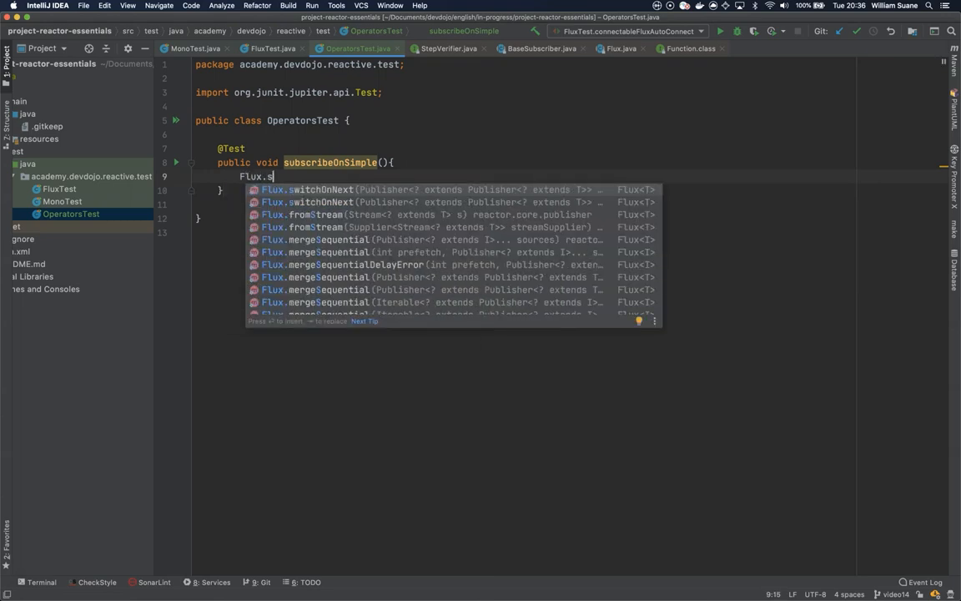
pyautogui.write('range(1, 4')
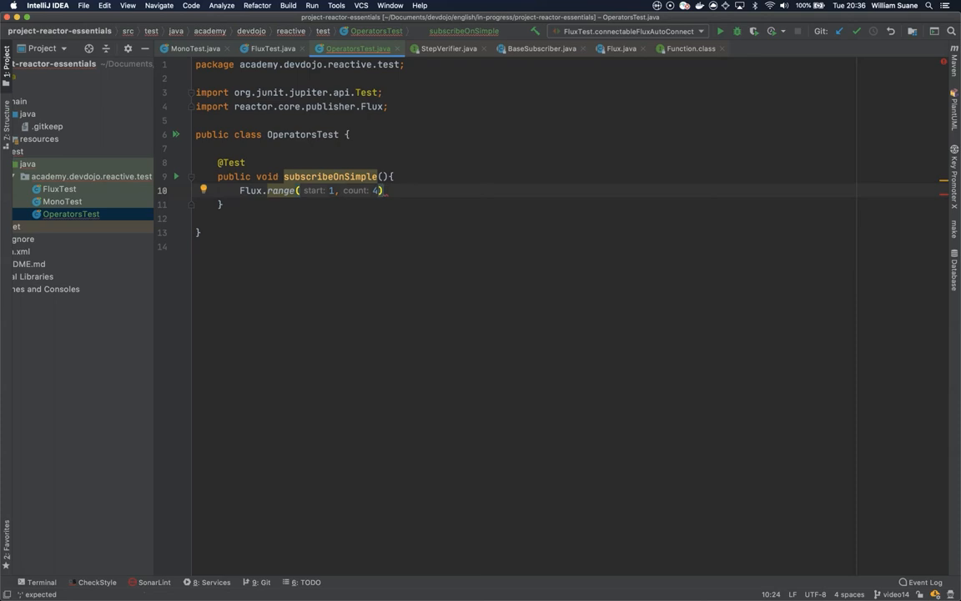
pyautogui.write('.map(i')
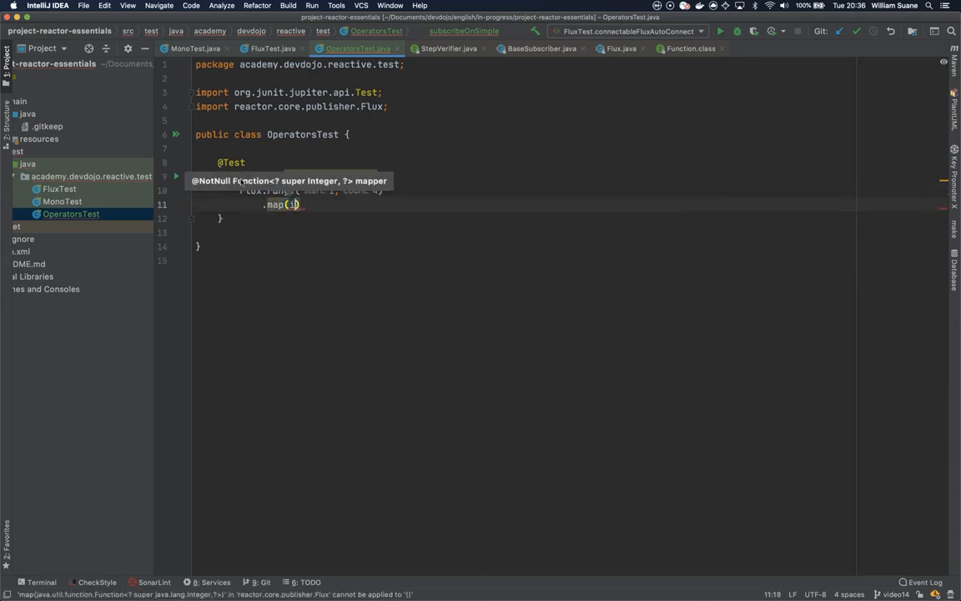
pyautogui.write('i -> {')
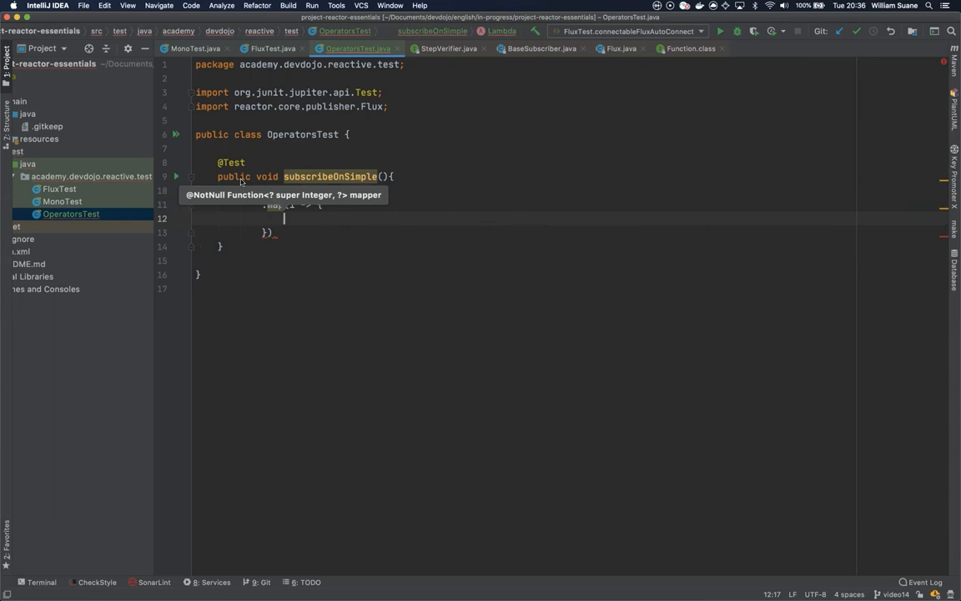
pyautogui.write('log.info(')
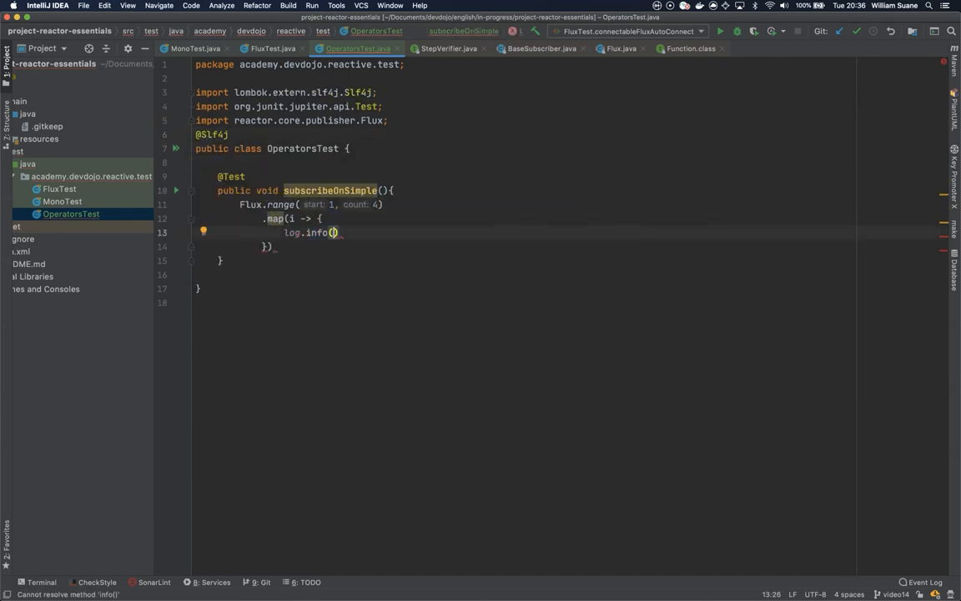
# - Log 'Map 1 - Number {}' with Thread.currentThread().getName() and return i from the map
pyautogui.click(333, 232)
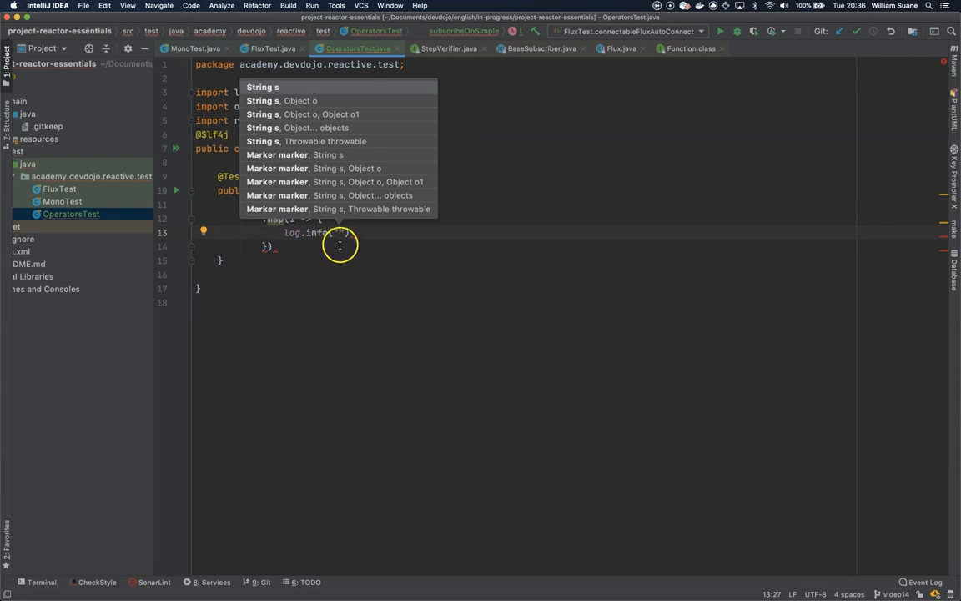
pyautogui.write('Map 1 -')
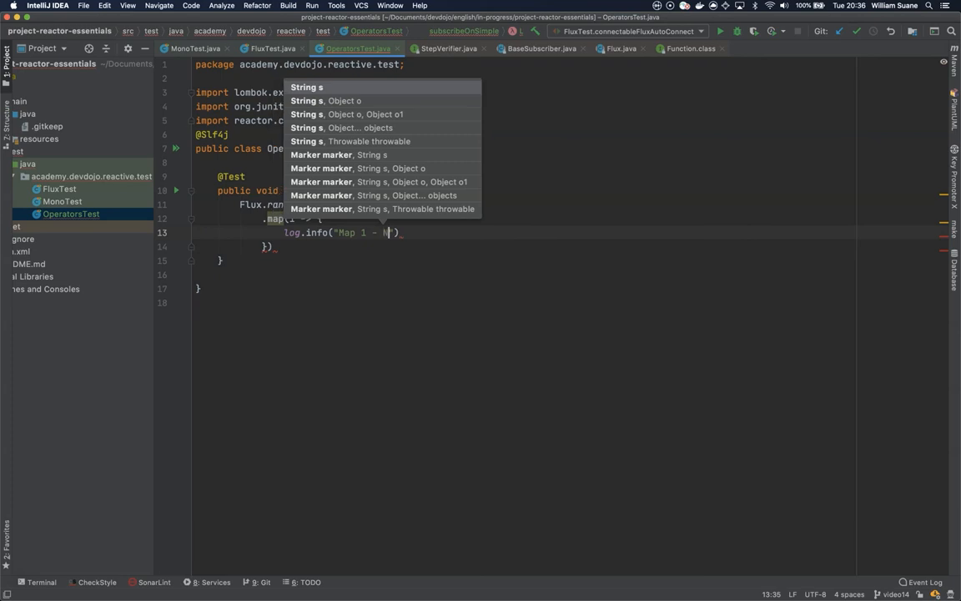
pyautogui.write('umber {} on Thread {')
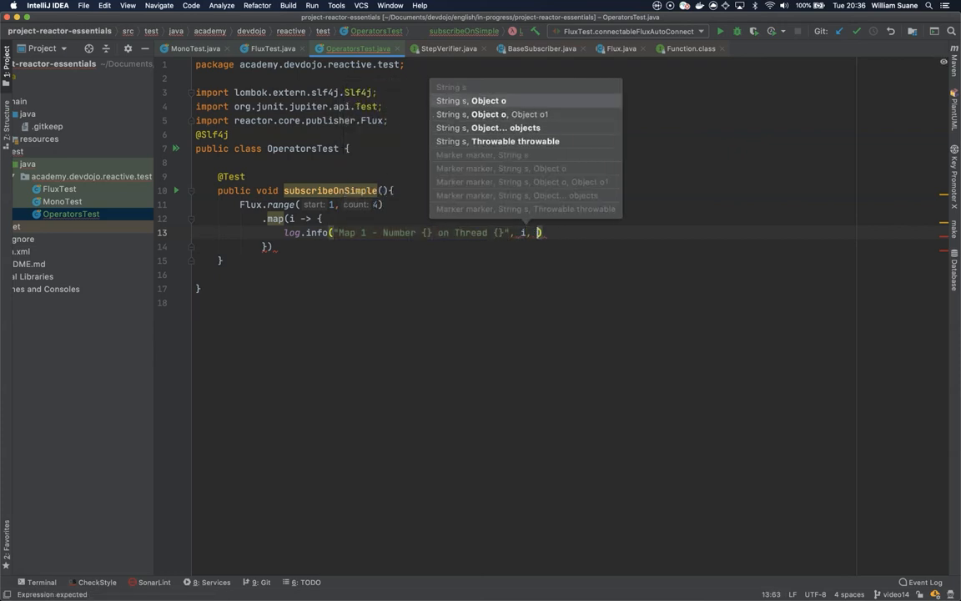
pyautogui.write('Thread')
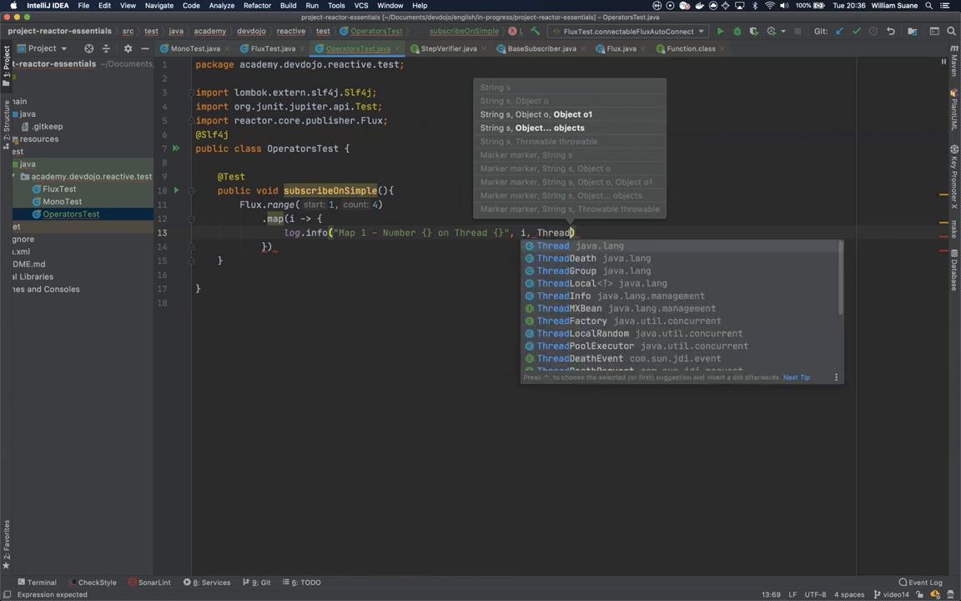
pyautogui.write('.currentThread().getName())')
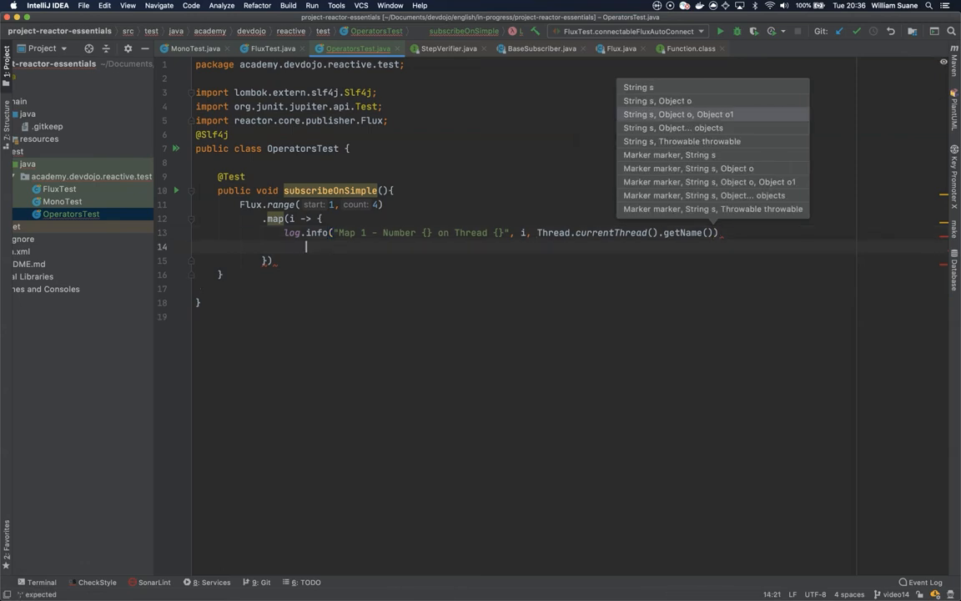
pyautogui.write('return')
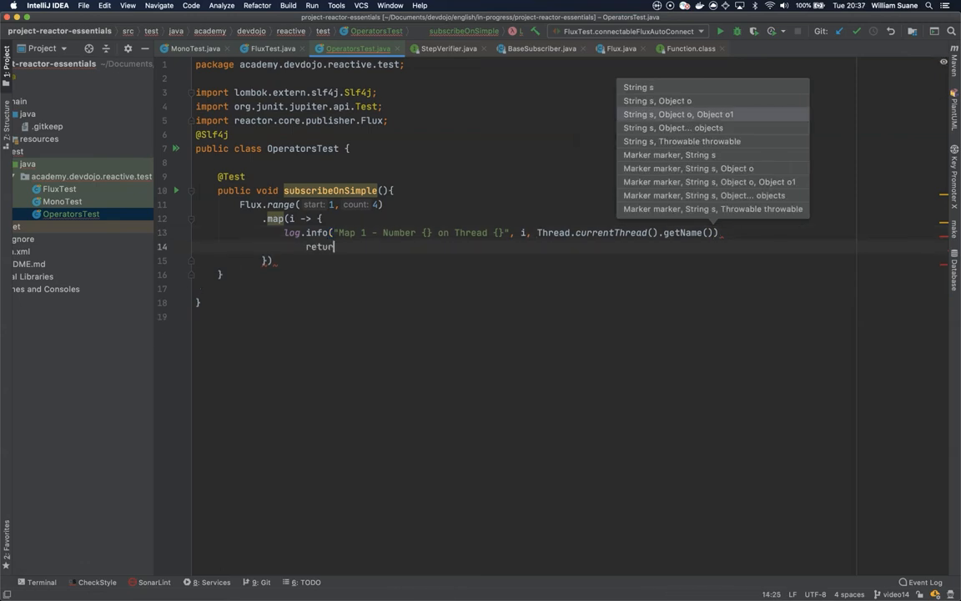
pyautogui.write('i;')
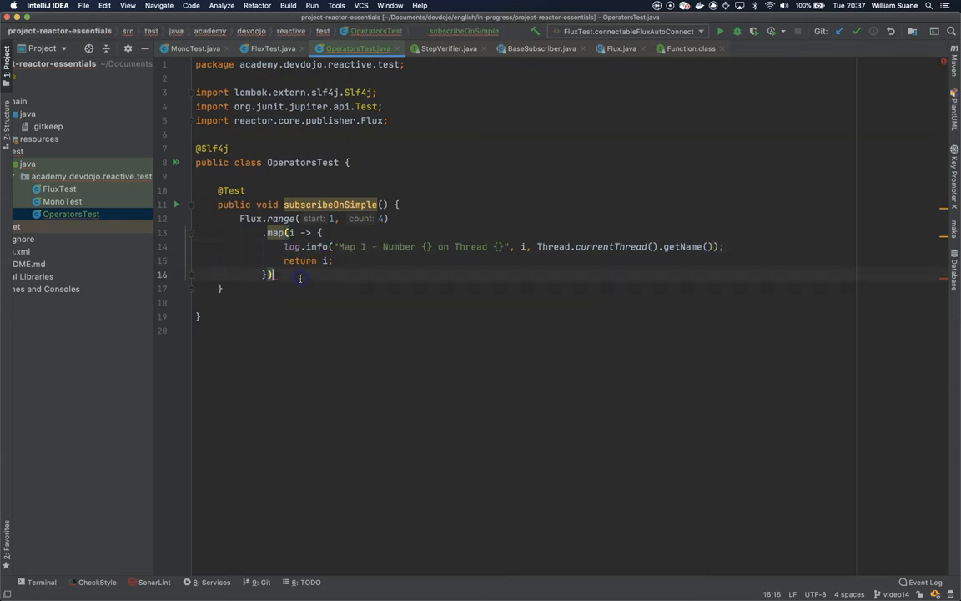
# - Begin chaining a scheduler operator onto the flux before consulting the Reactor reference guide
pyautogui.write('.s')
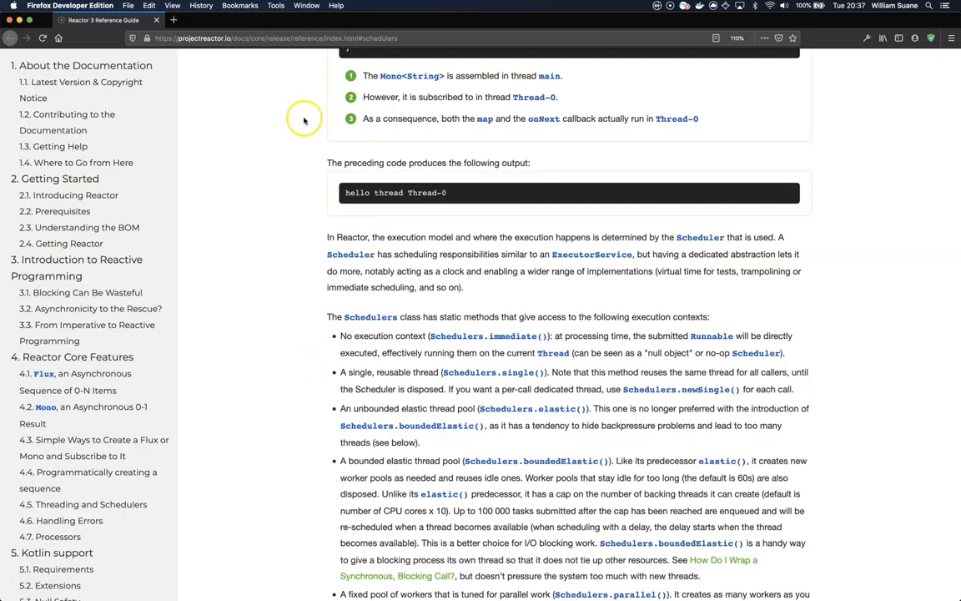
pyautogui.click(275, 37)
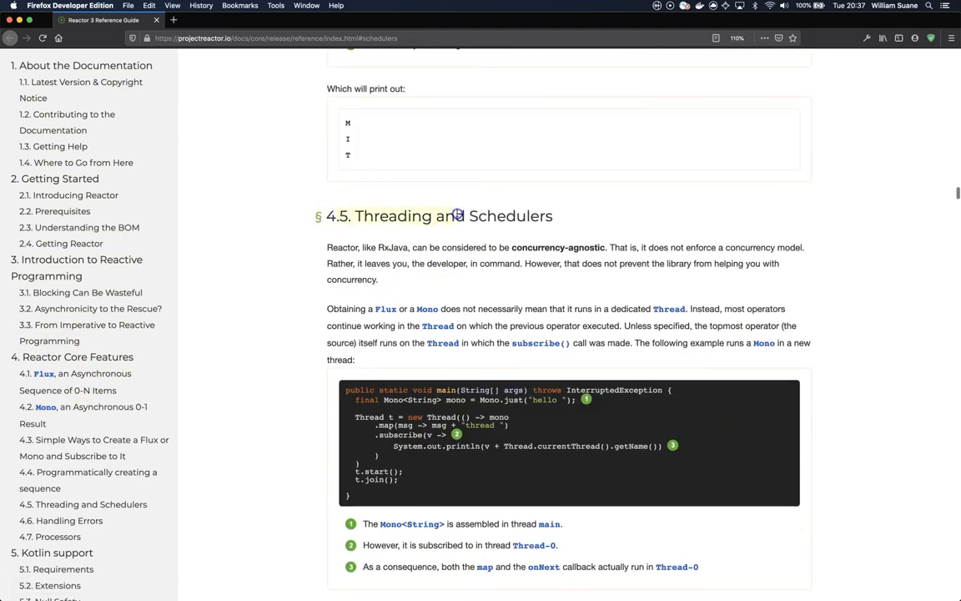
pyautogui.scroll(-3)
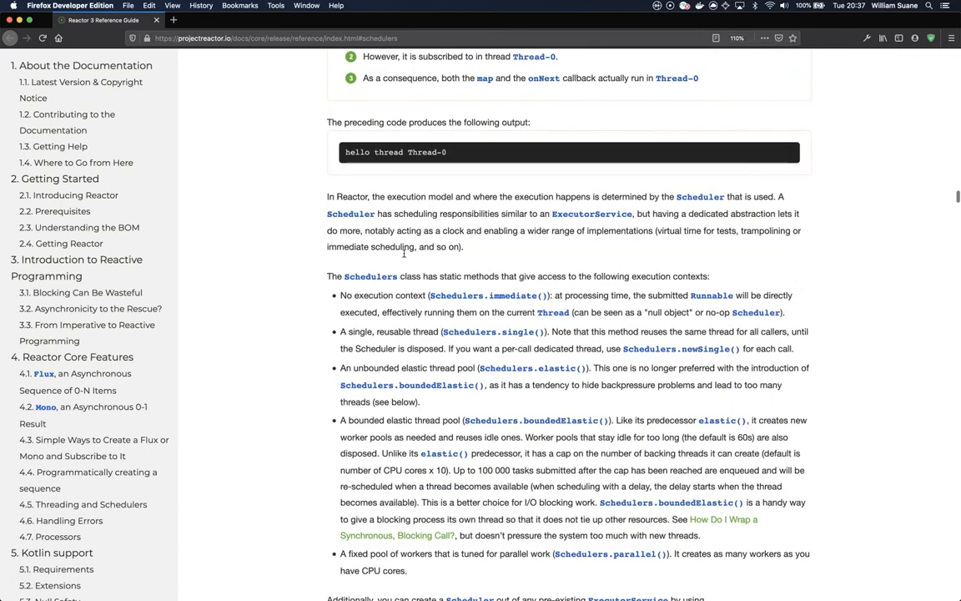
pyautogui.scroll(-3)
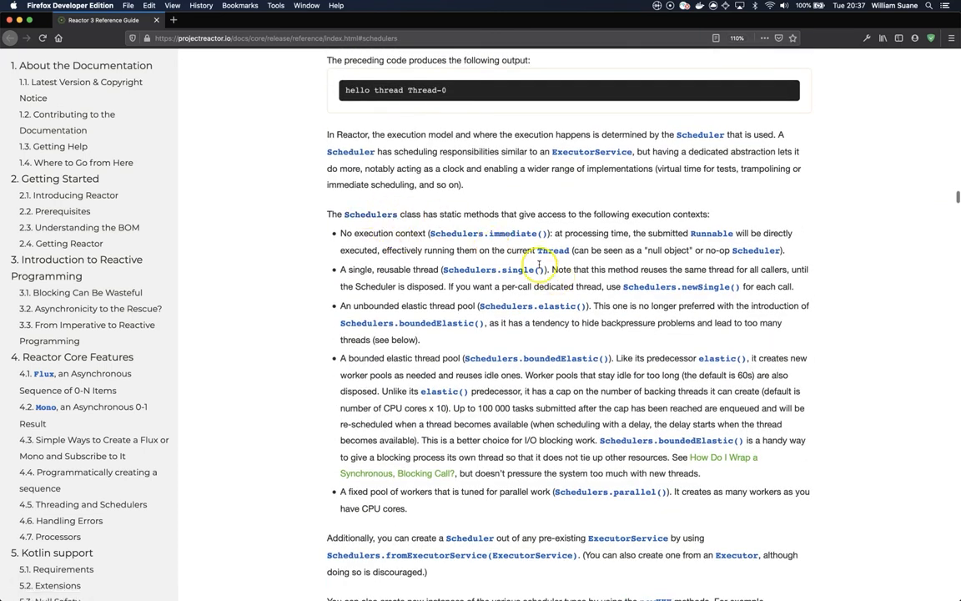
pyautogui.moveTo(468, 287)
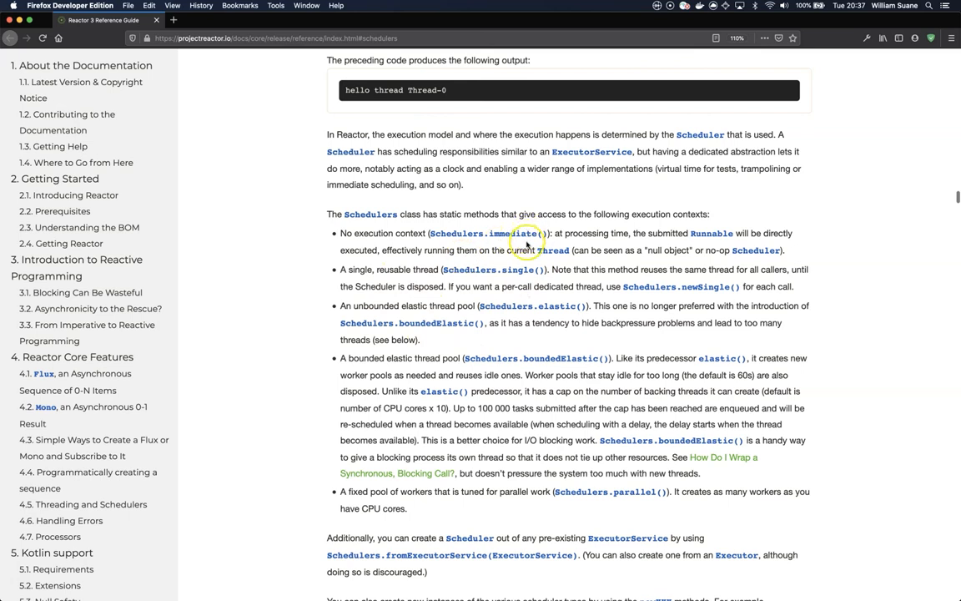
pyautogui.moveTo(420, 324)
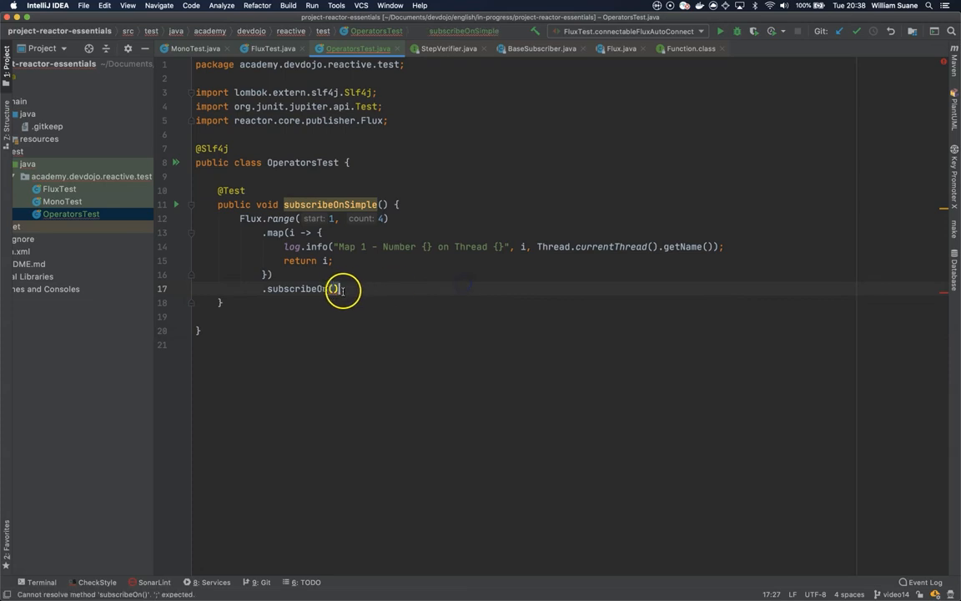
# - Chain subscribeOn(Schedulers.single()) onto the flux pipeline
pyautogui.write('S')
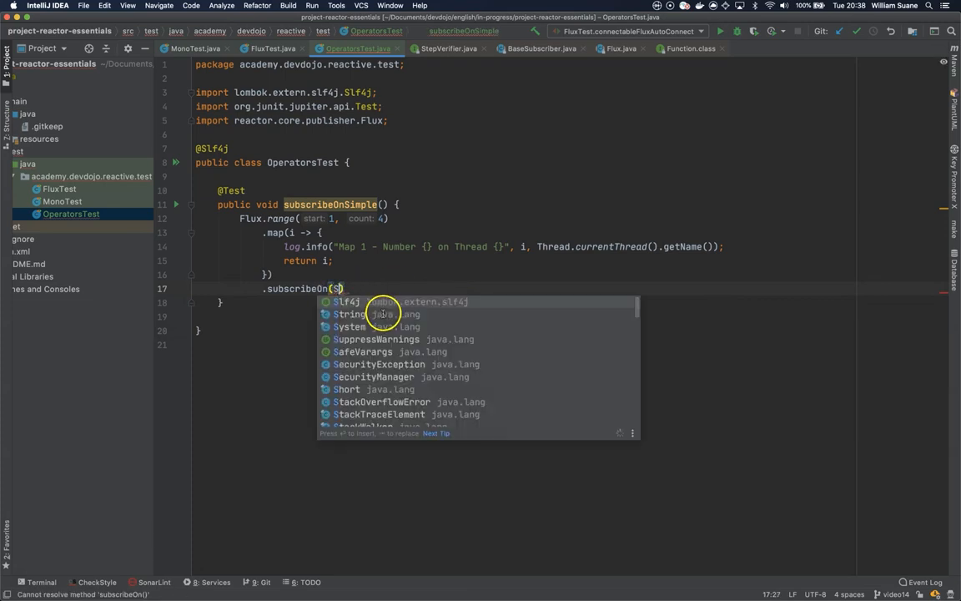
pyautogui.write('Schedulers.s')
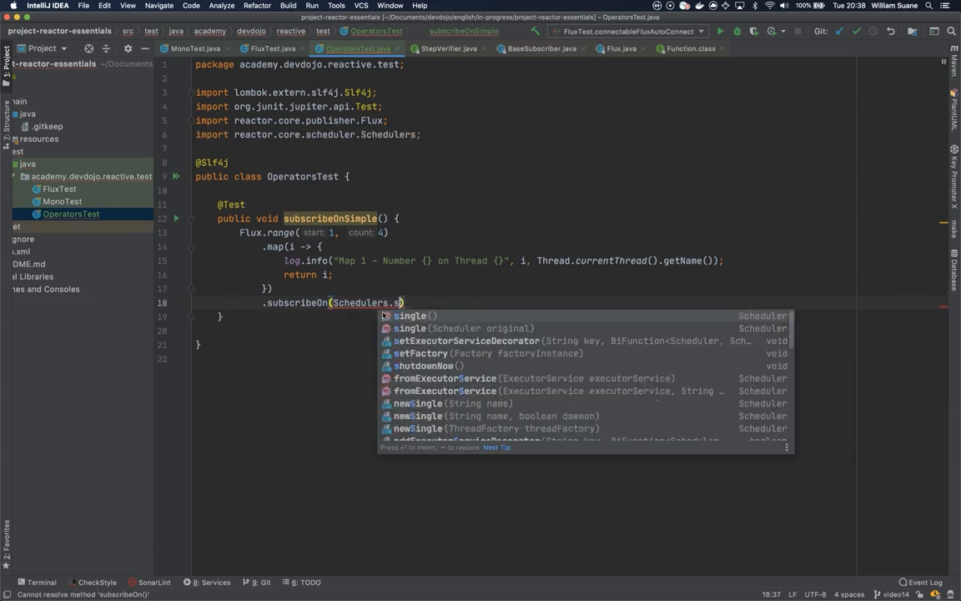
pyautogui.click(411, 316)
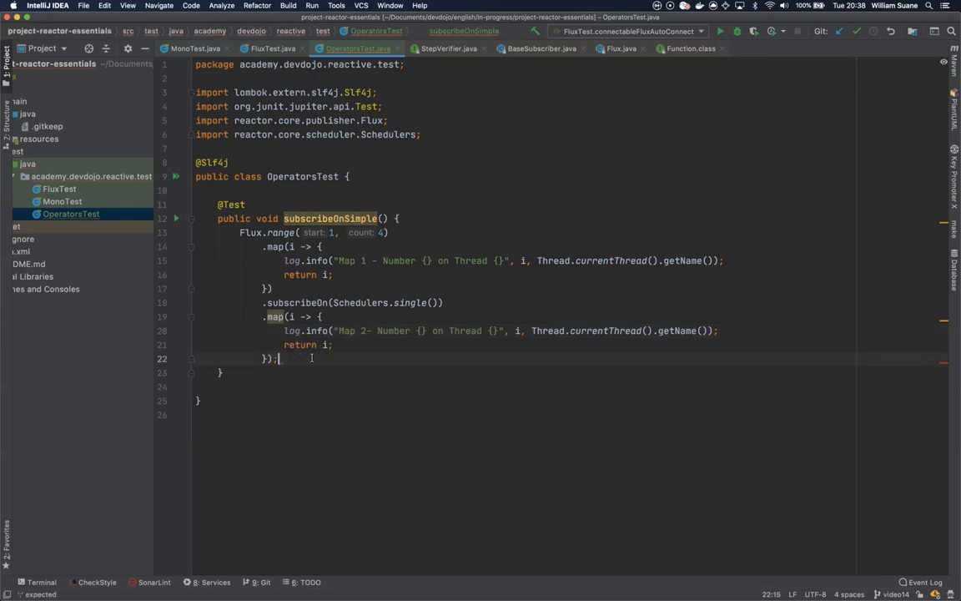
# - Verify the flux with StepVerifier: expectSubscription, expectNext(1,2,3,4), verifyComplete
pyautogui.press('enter')
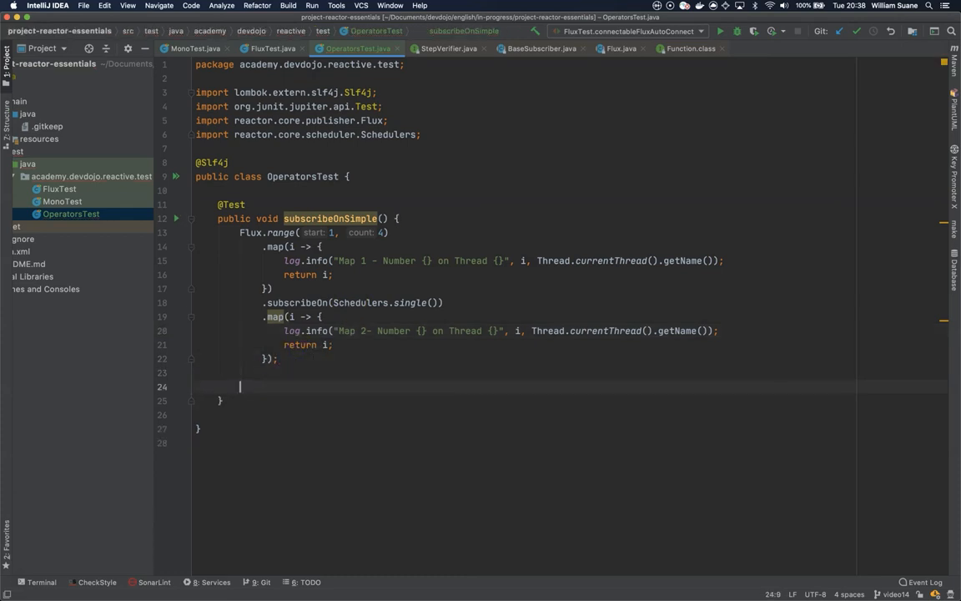
pyautogui.write('StepVerifier.create(')
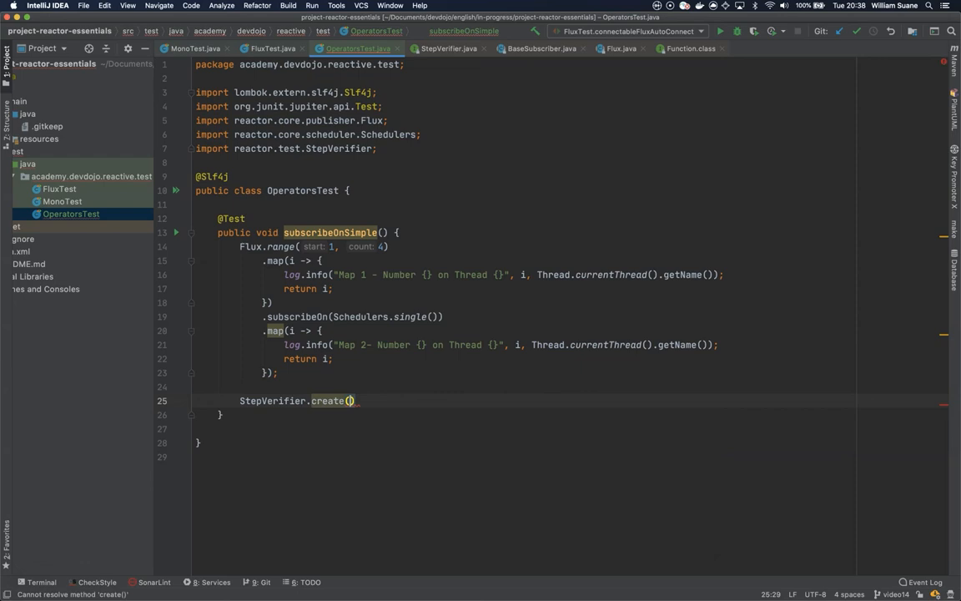
pyautogui.write('flux')
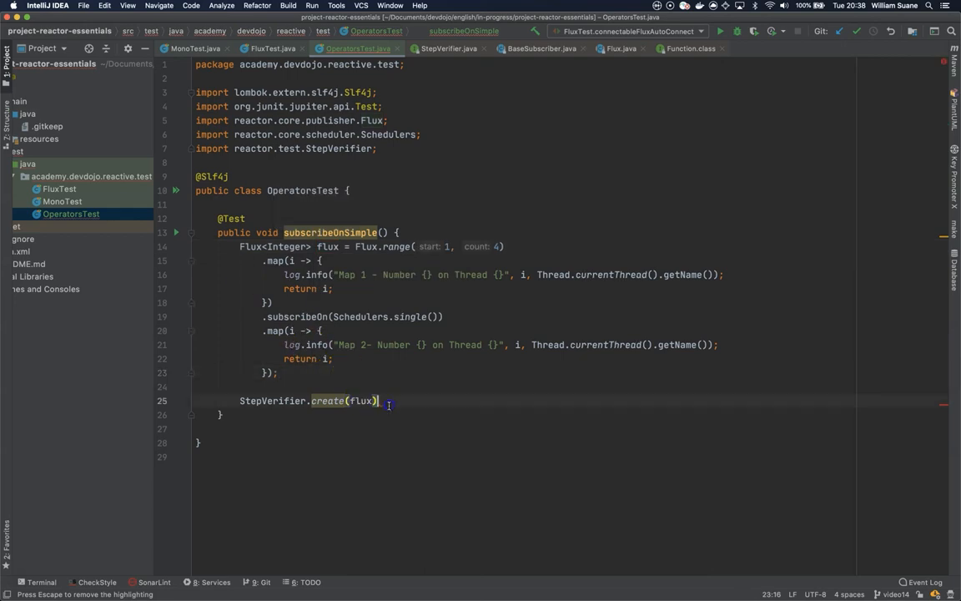
pyautogui.write('.expectSubscription()')
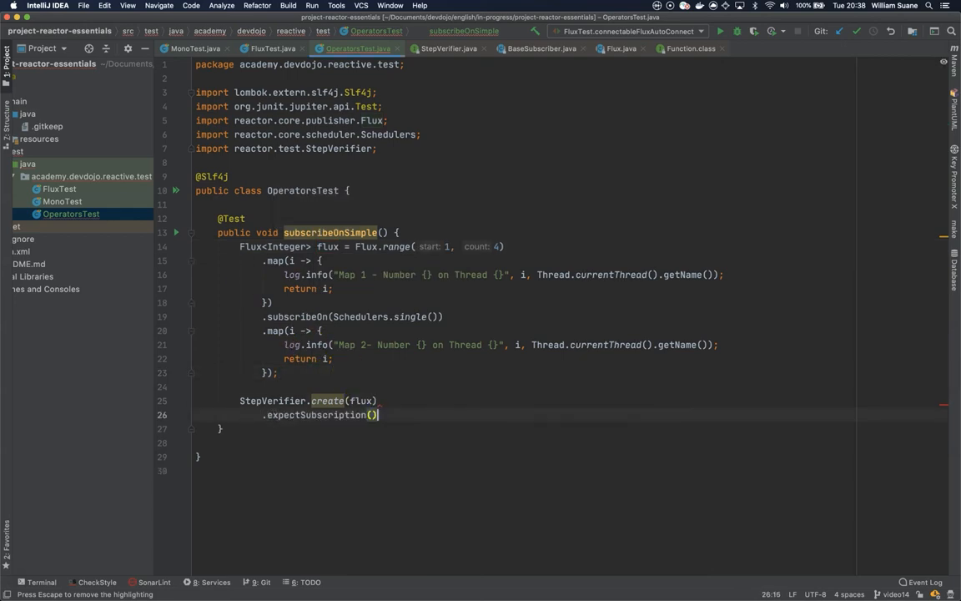
pyautogui.write('.expectNext(')
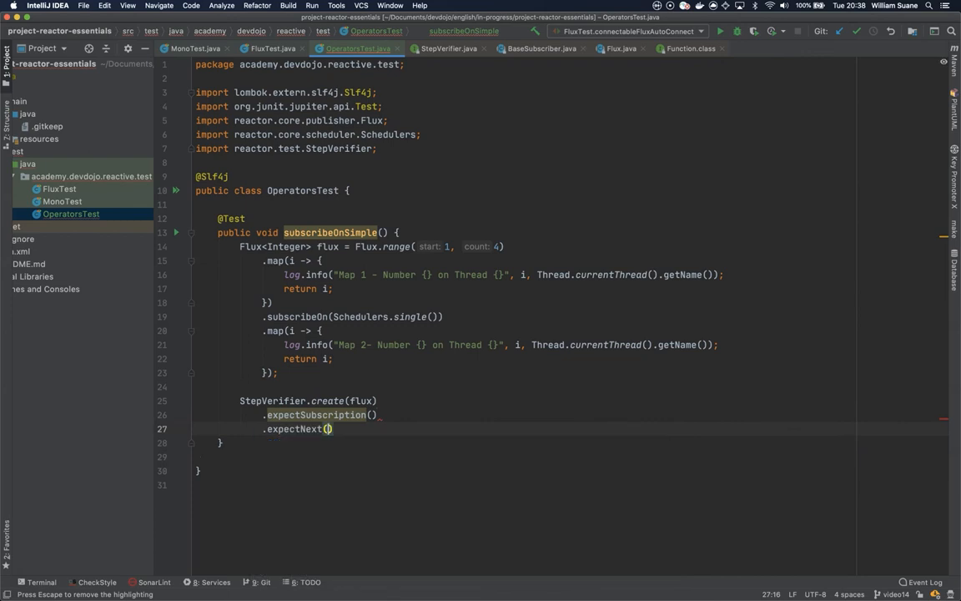
pyautogui.write('1,2,3,4')
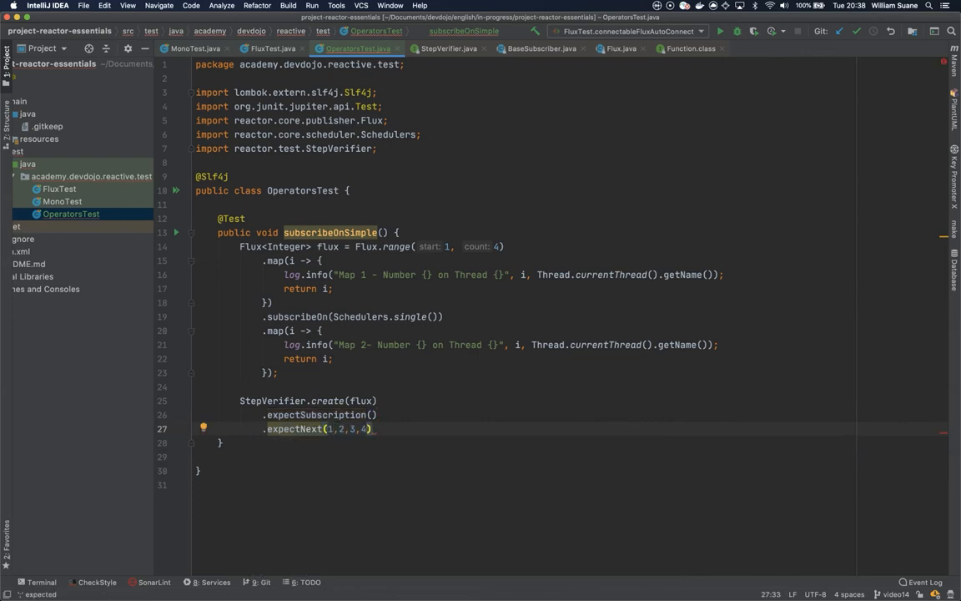
pyautogui.write('.ve')
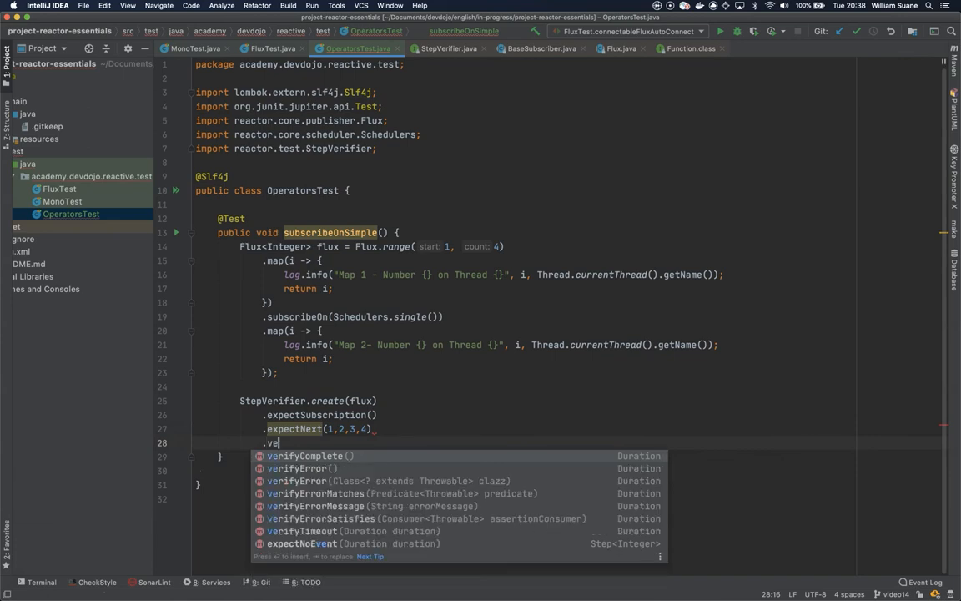
pyautogui.click(304, 456)
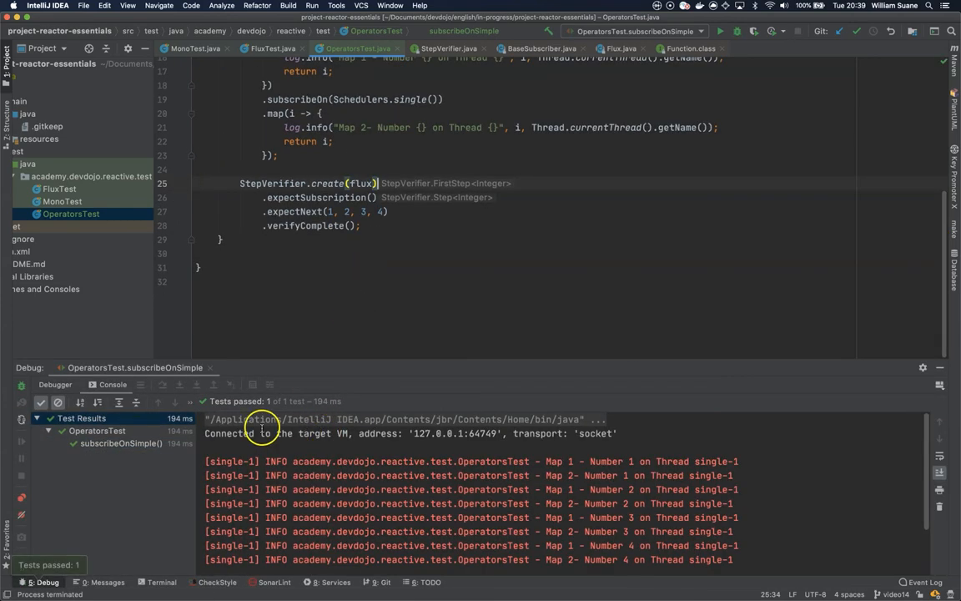
# - Run subscribeOnSimple and review the console showing Map 1 and Map 2 on thread single-1
pyautogui.click(124, 444)
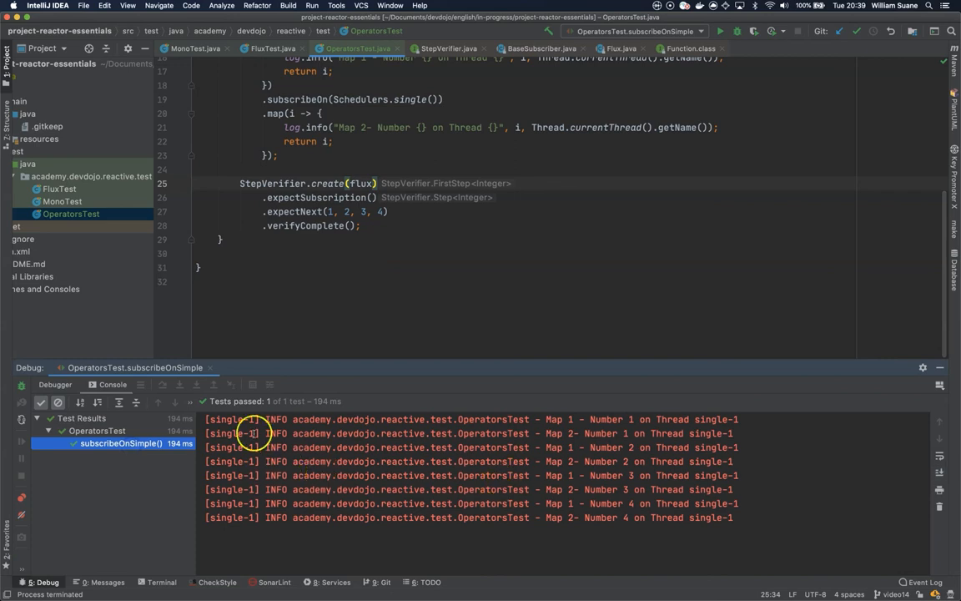
pyautogui.scroll(3)
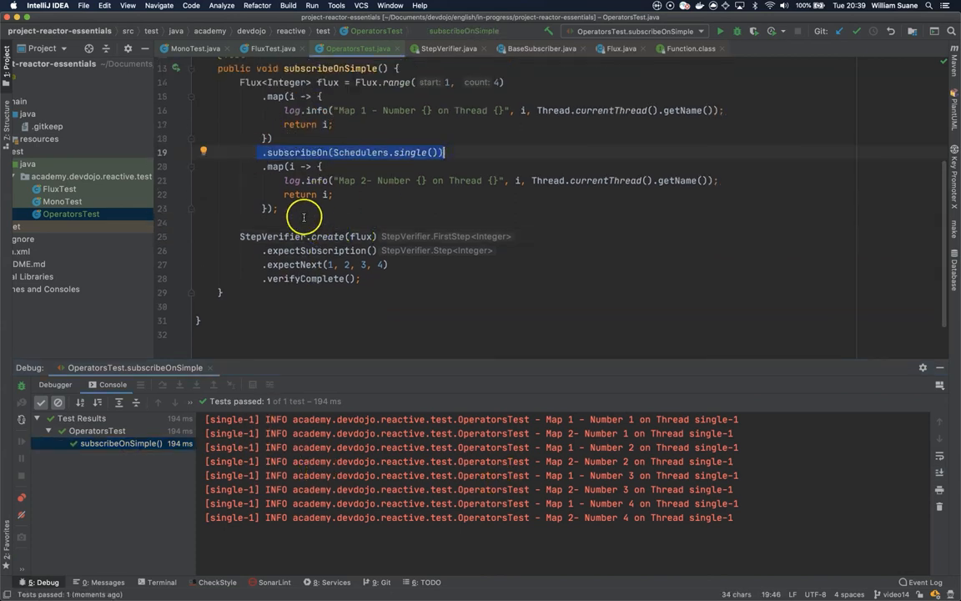
pyautogui.moveTo(263, 81); pyautogui.dragTo(280, 207)
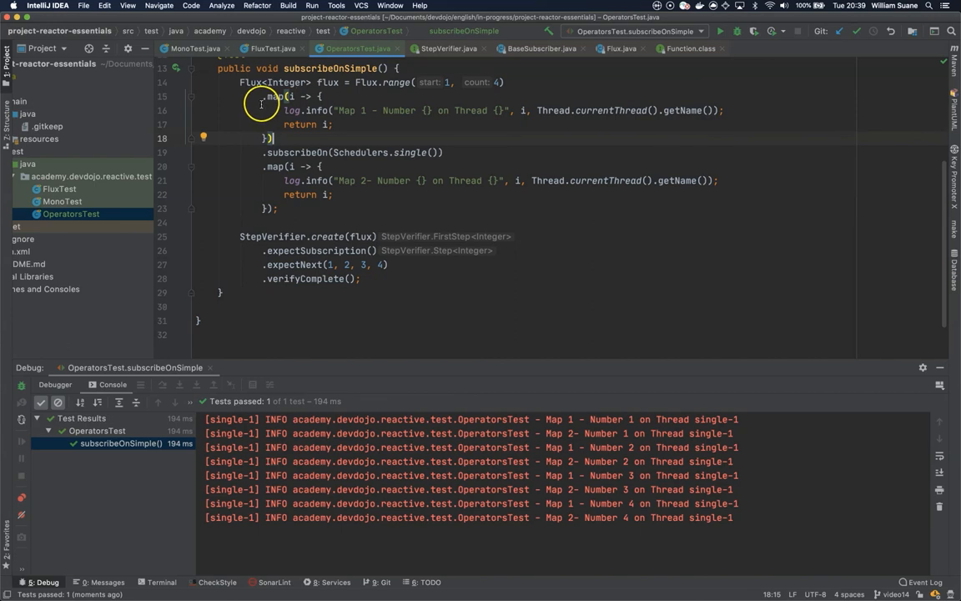
pyautogui.moveTo(258, 106)
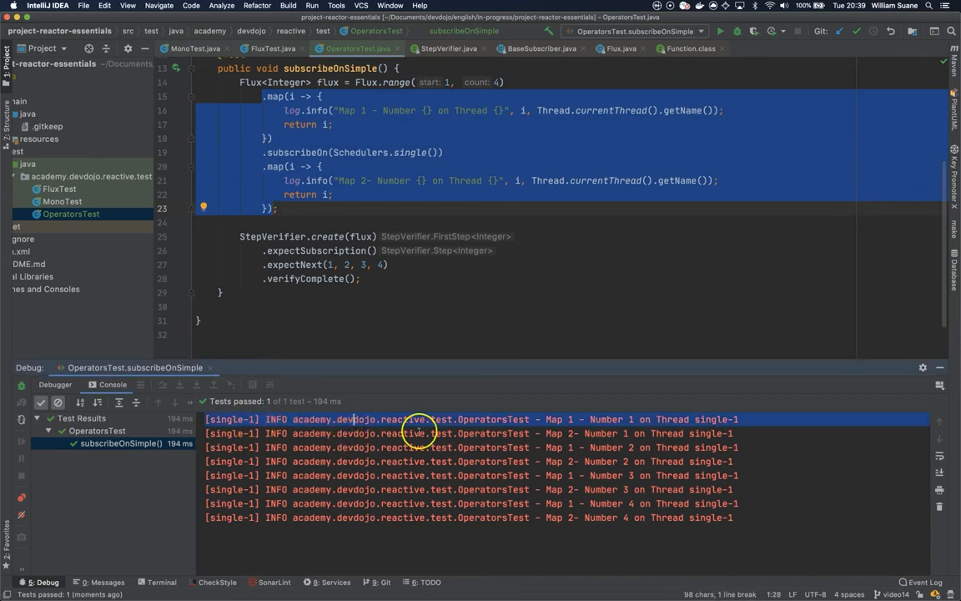
pyautogui.moveTo(634, 461)
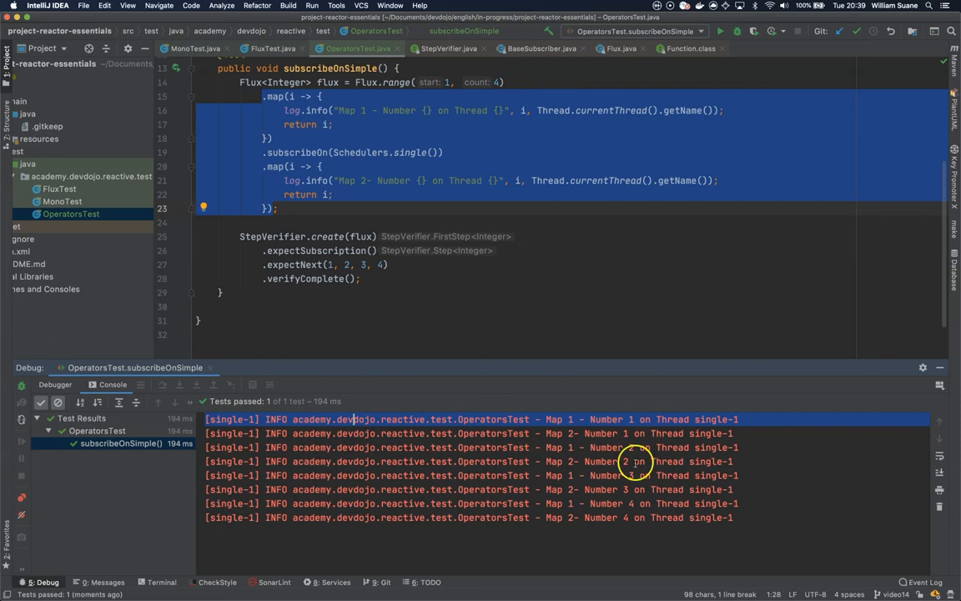
pyautogui.moveTo(304, 225)
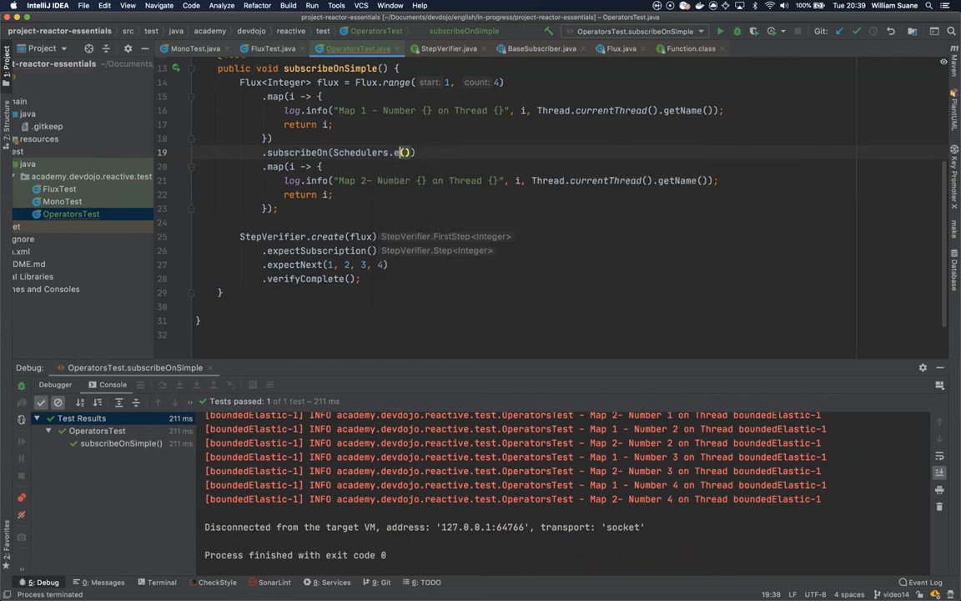
# - Rerun the test with Schedulers.elastic(), then switch the scheduler to boundedElastic()
pyautogui.write('lastic')
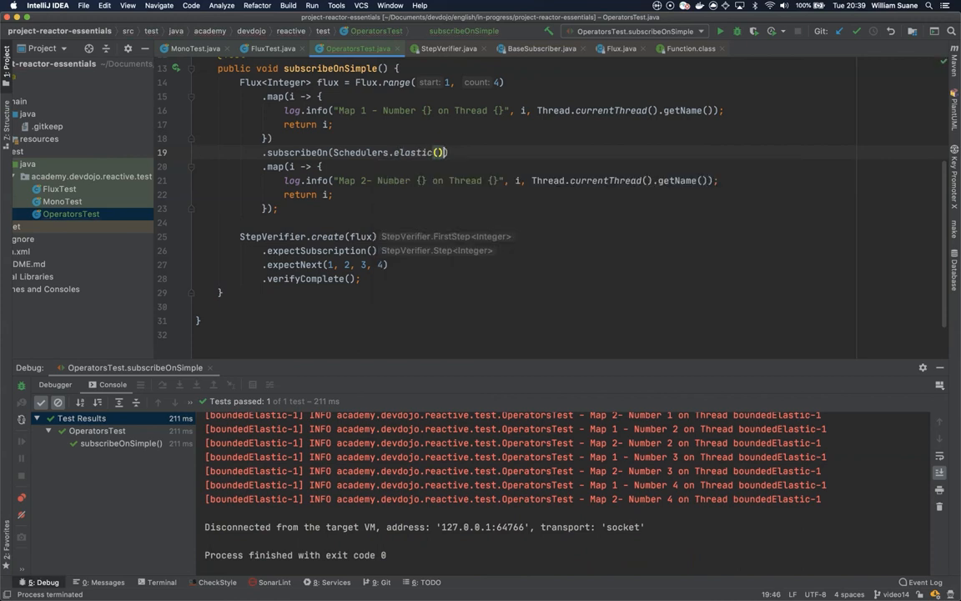
pyautogui.click(721, 30)
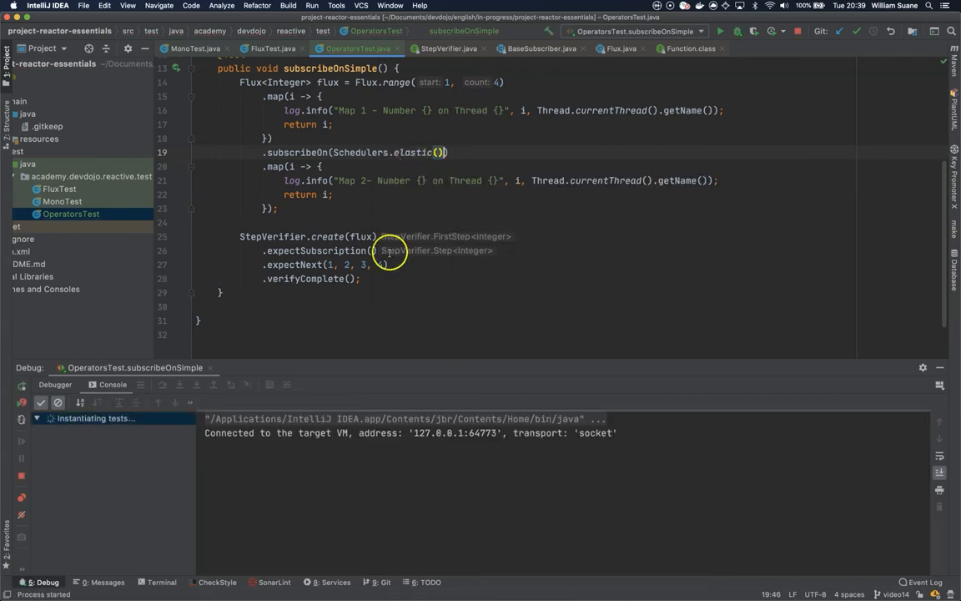
pyautogui.click(721, 30)
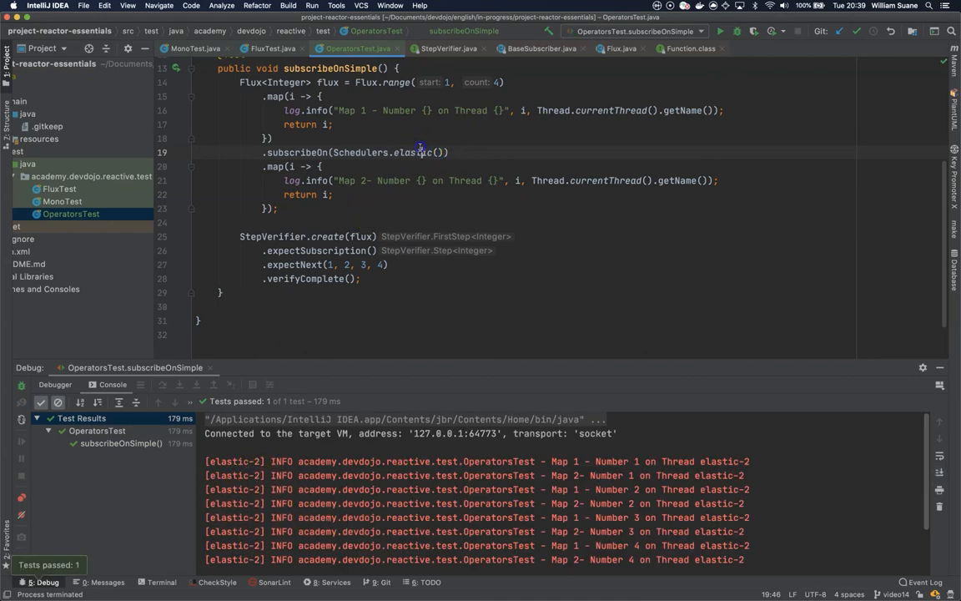
pyautogui.write('boundedElastic())')
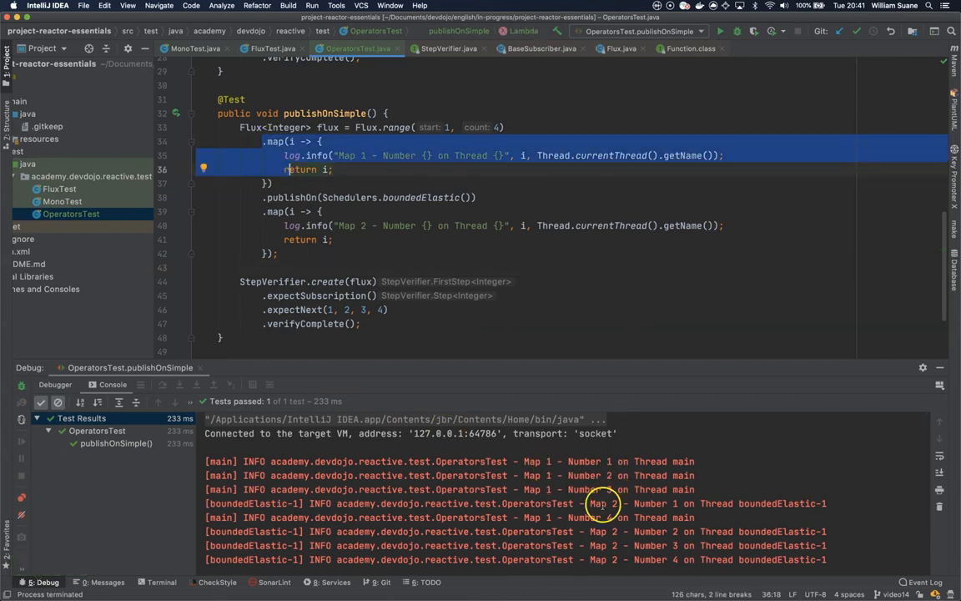
# - Run publishOnSimple with publishOn(Schedulers.boundedElastic()), logging Map 1 on main and Map 2 on boundedElastic-1
pyautogui.click(543, 517)
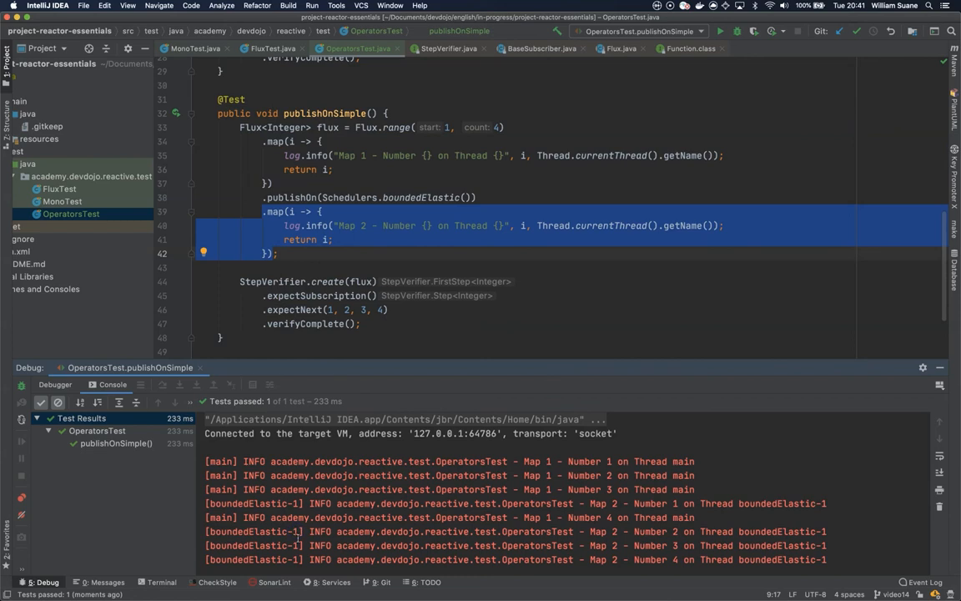
# - Add flux.subscribe(); above StepVerifier.create(flux) in publishOnSimple and rerun it
pyautogui.doubleClick(252, 531)
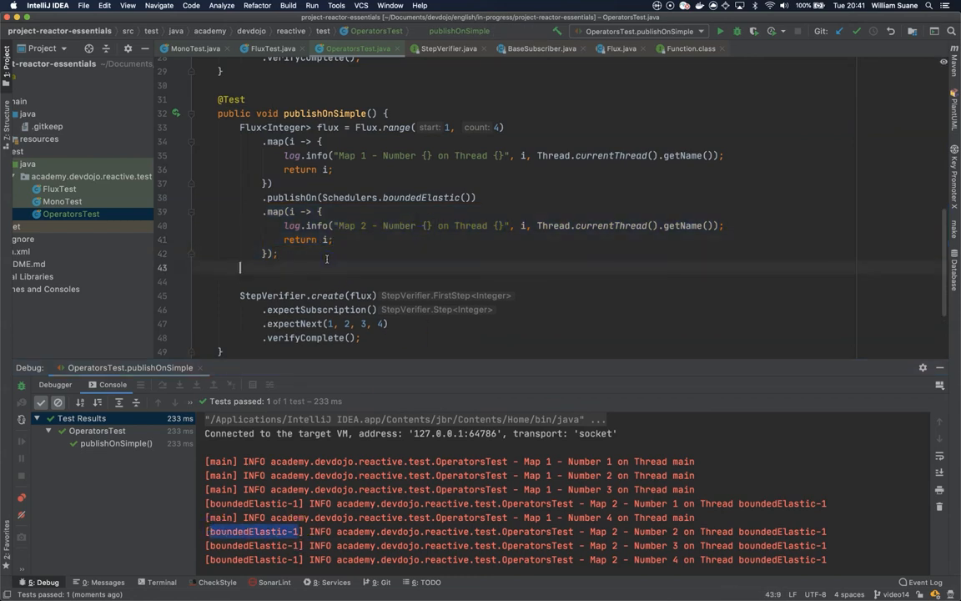
pyautogui.write('f')
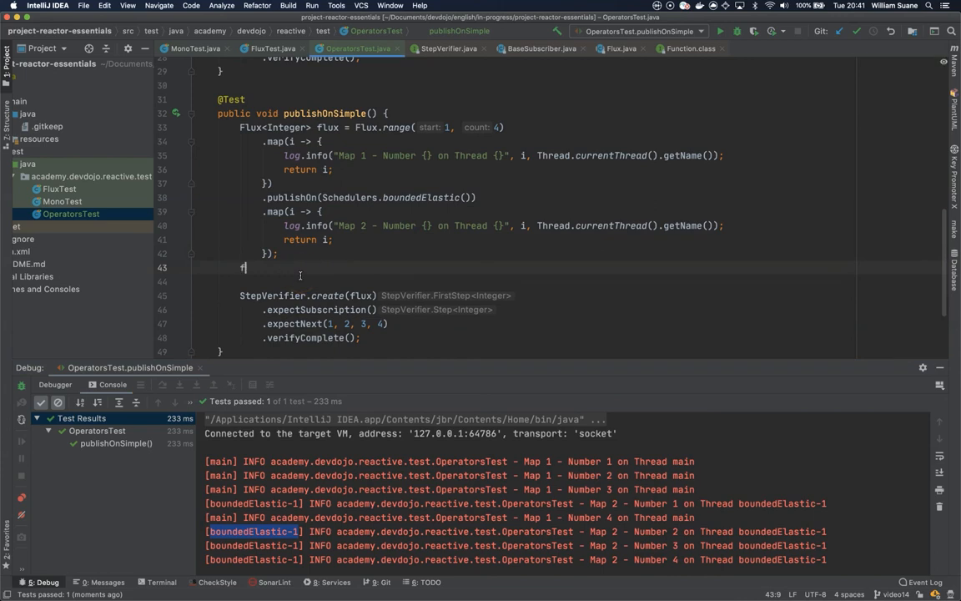
pyautogui.write('flux.subscribeOn(')
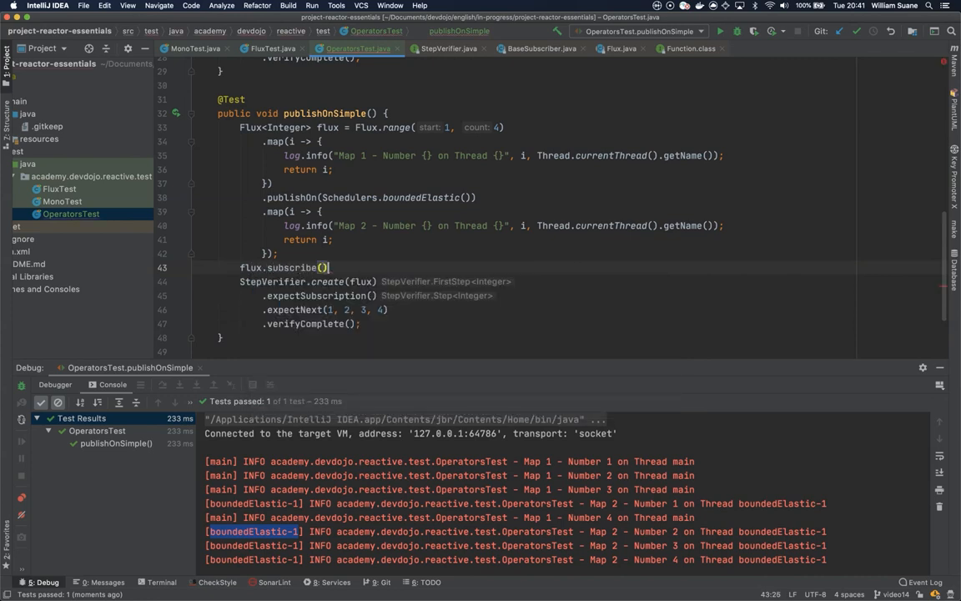
pyautogui.write('flux.subscribe();')
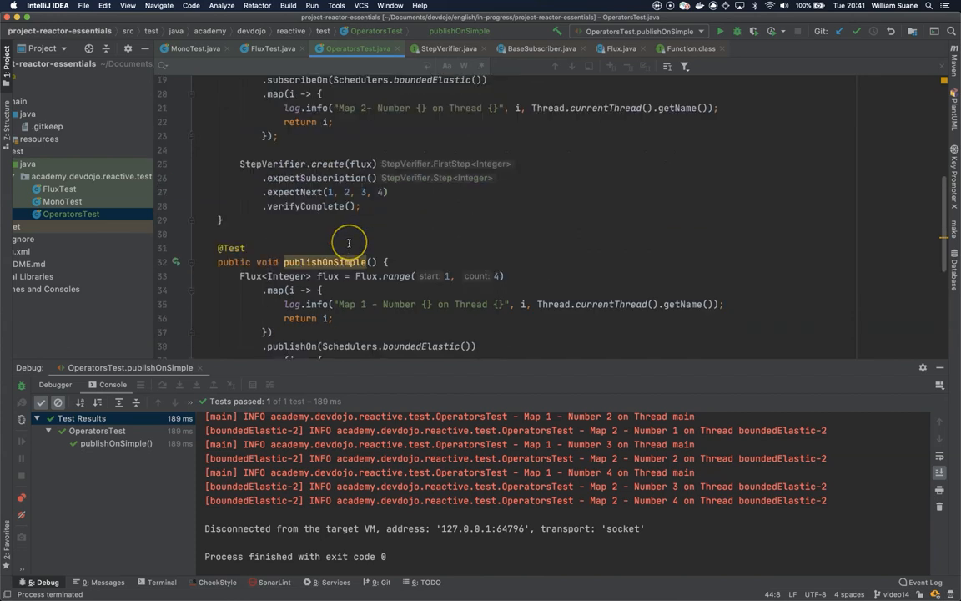
pyautogui.scroll(3)
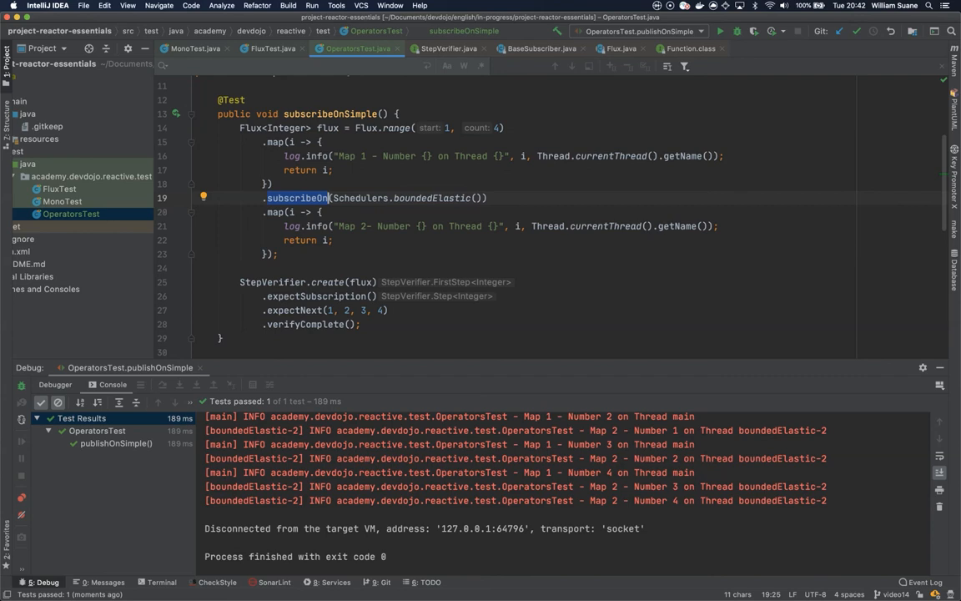
pyautogui.scroll(-3)
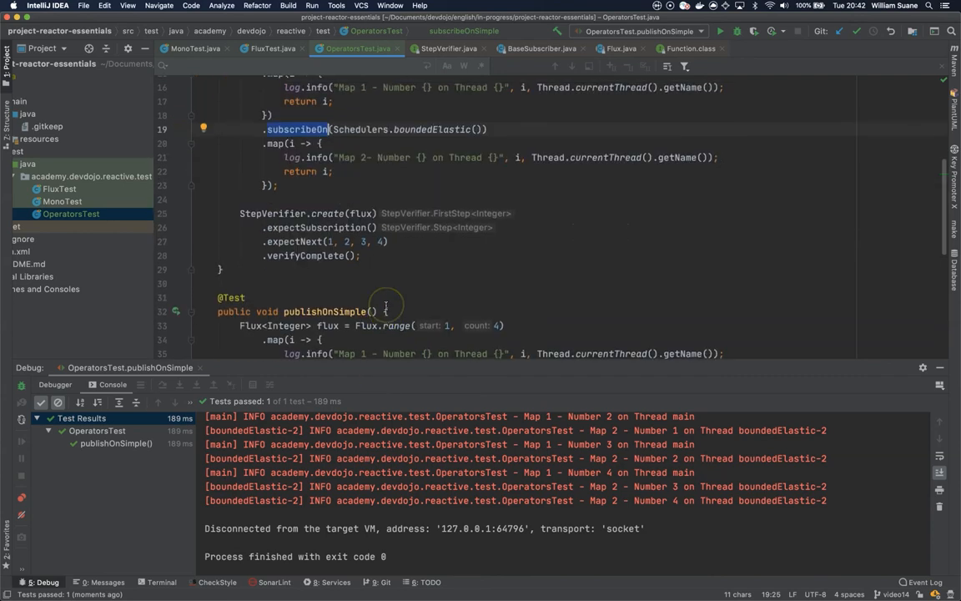
pyautogui.scroll(-3)
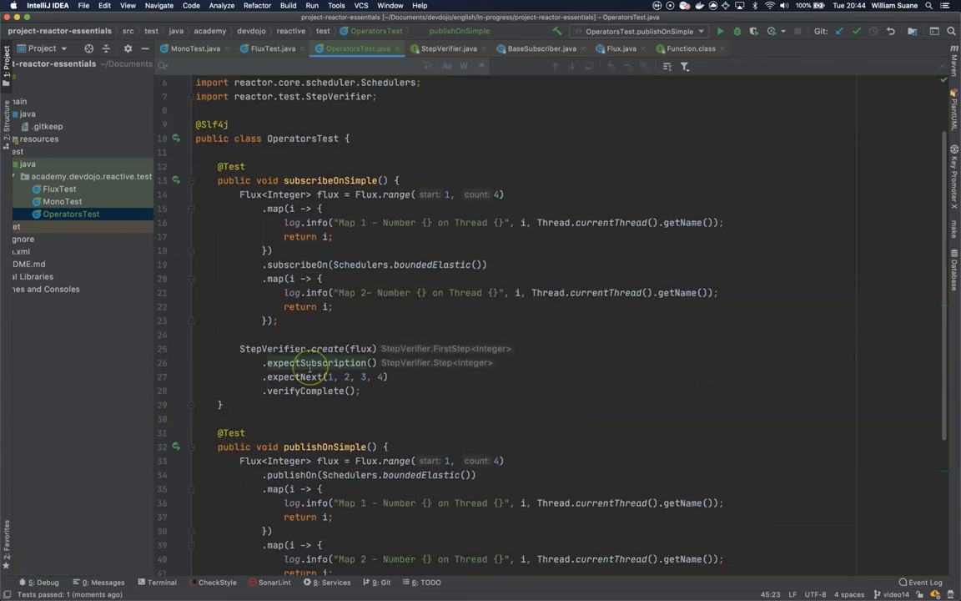
# - Scroll down to review publishOnSimple with publishOn ahead of both maps
pyautogui.scroll(-3)
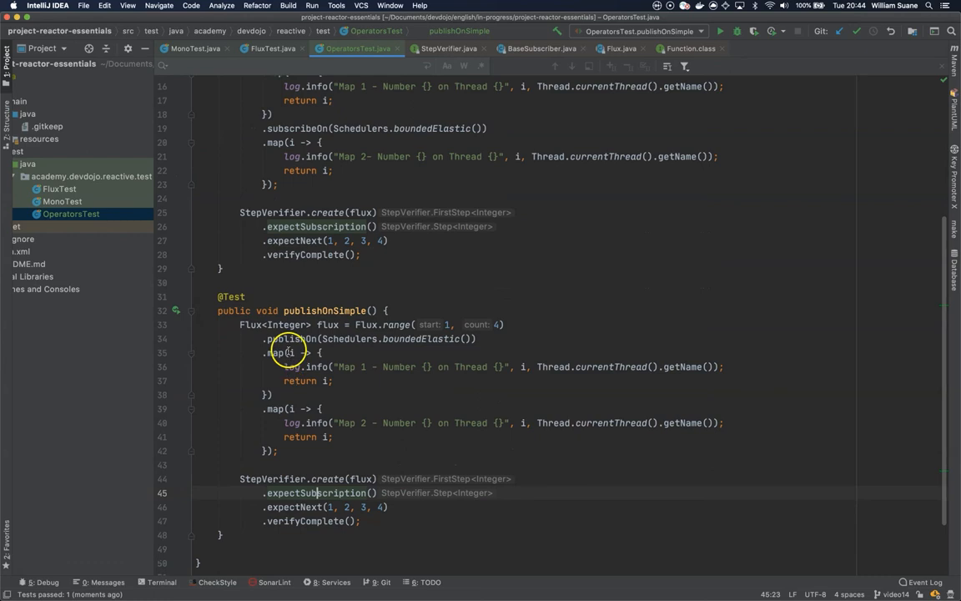